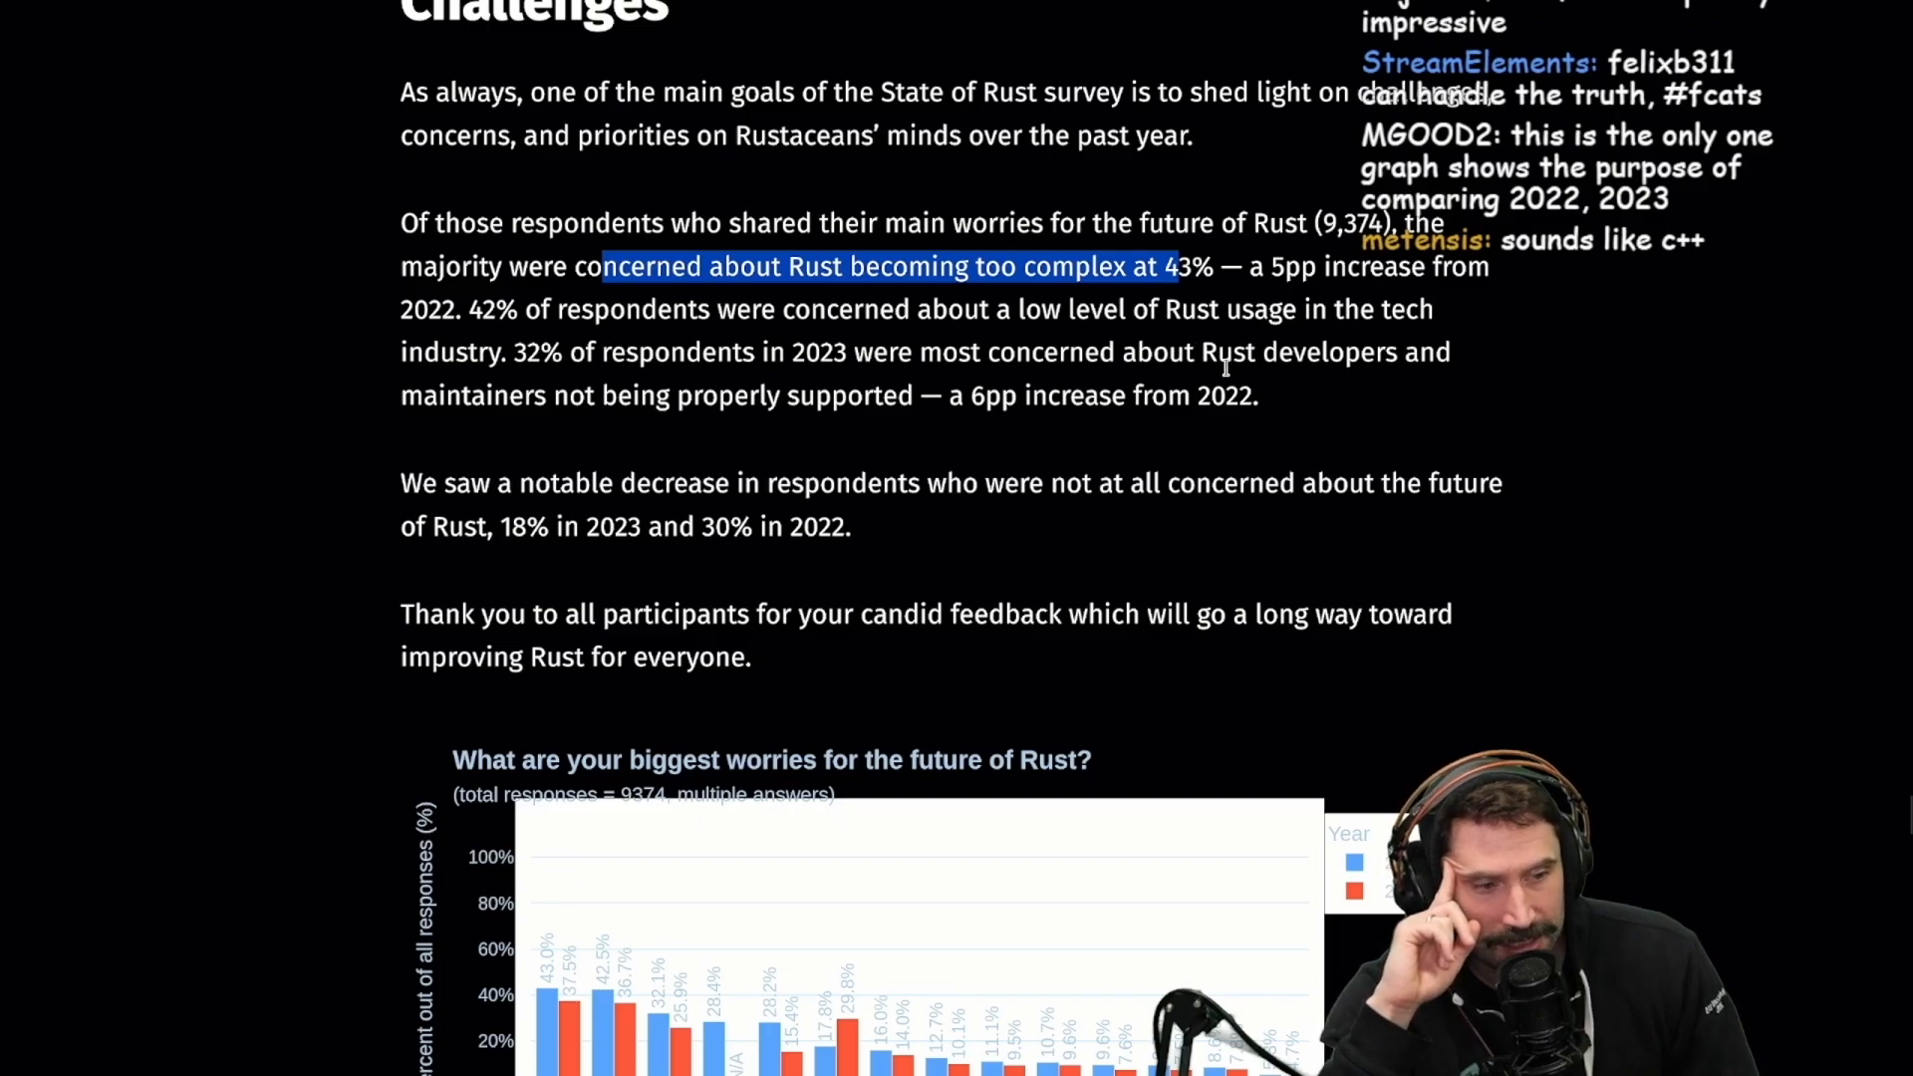
Scroll the Rust Blog survey page down to the 'problems encountered in the last year' chart
scroll("down", 3)
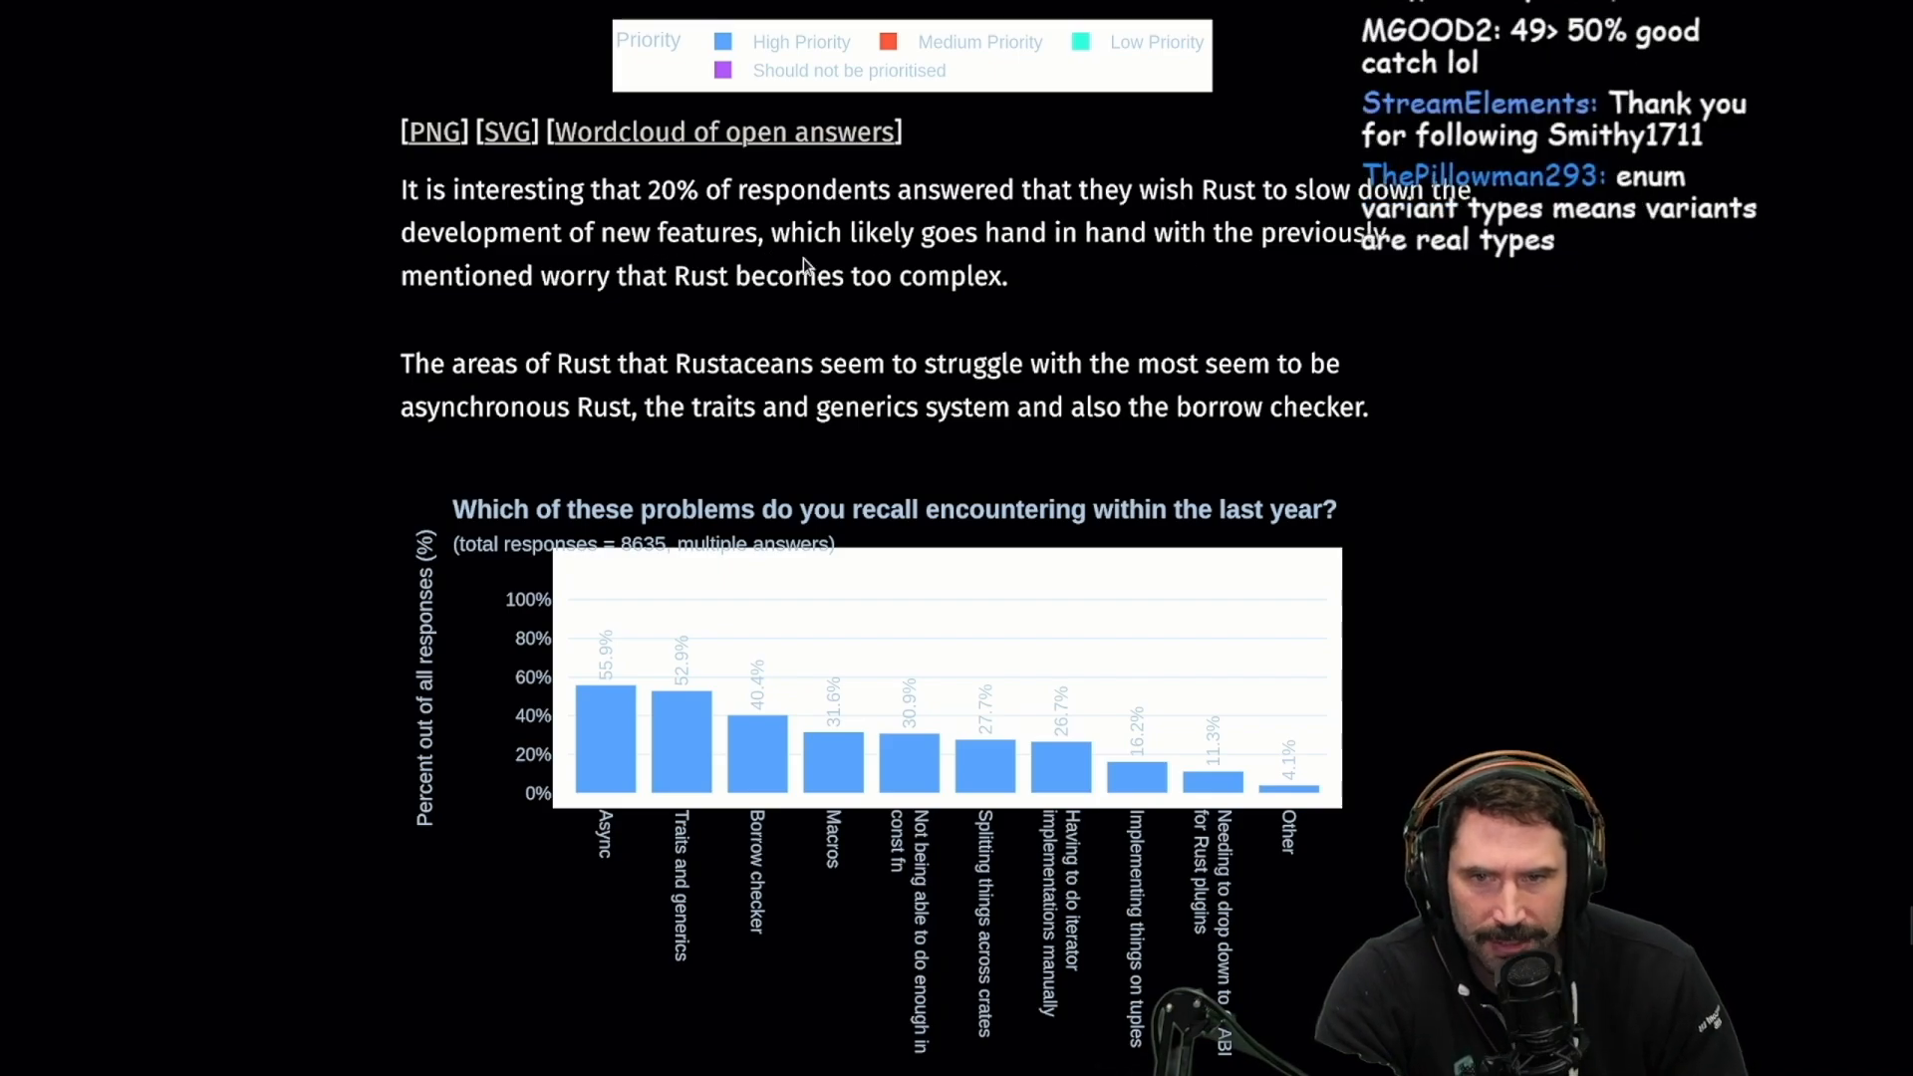
mouse_move(1329, 279)
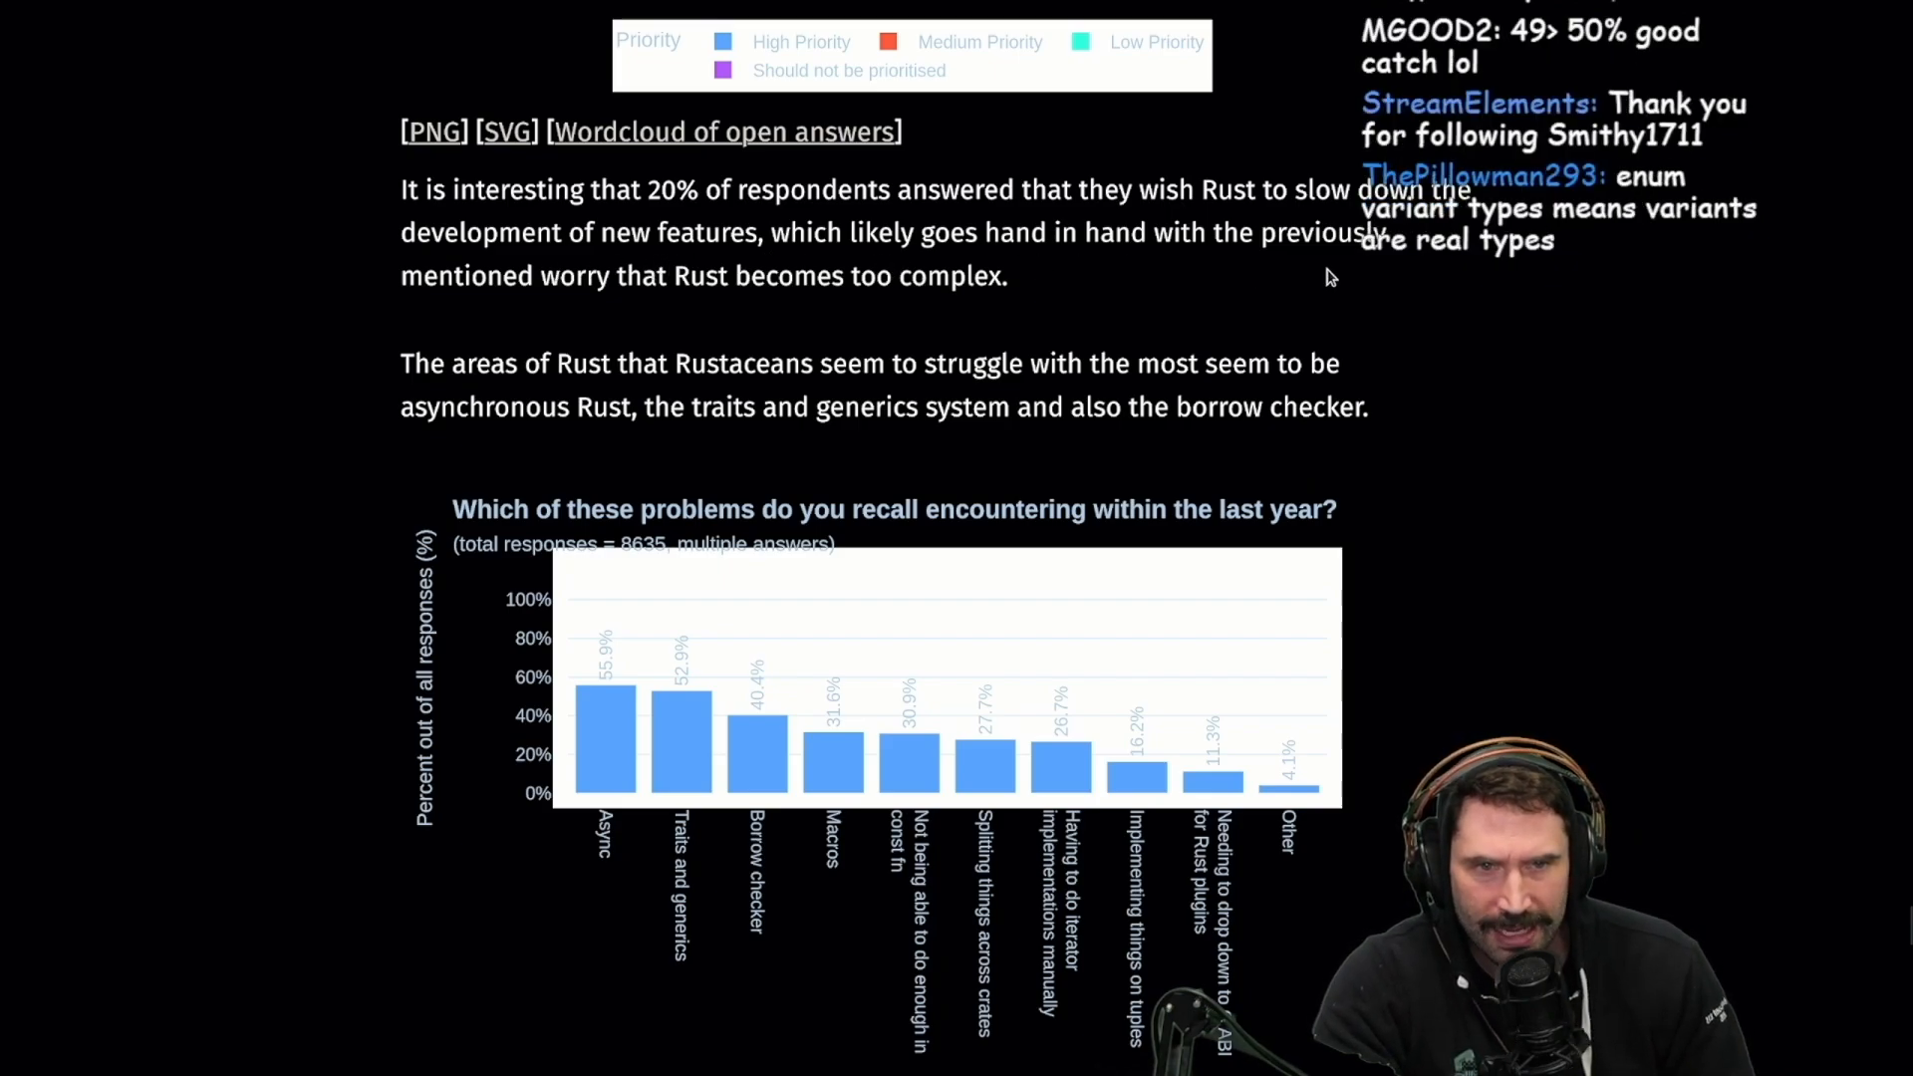
mouse_move(358, 389)
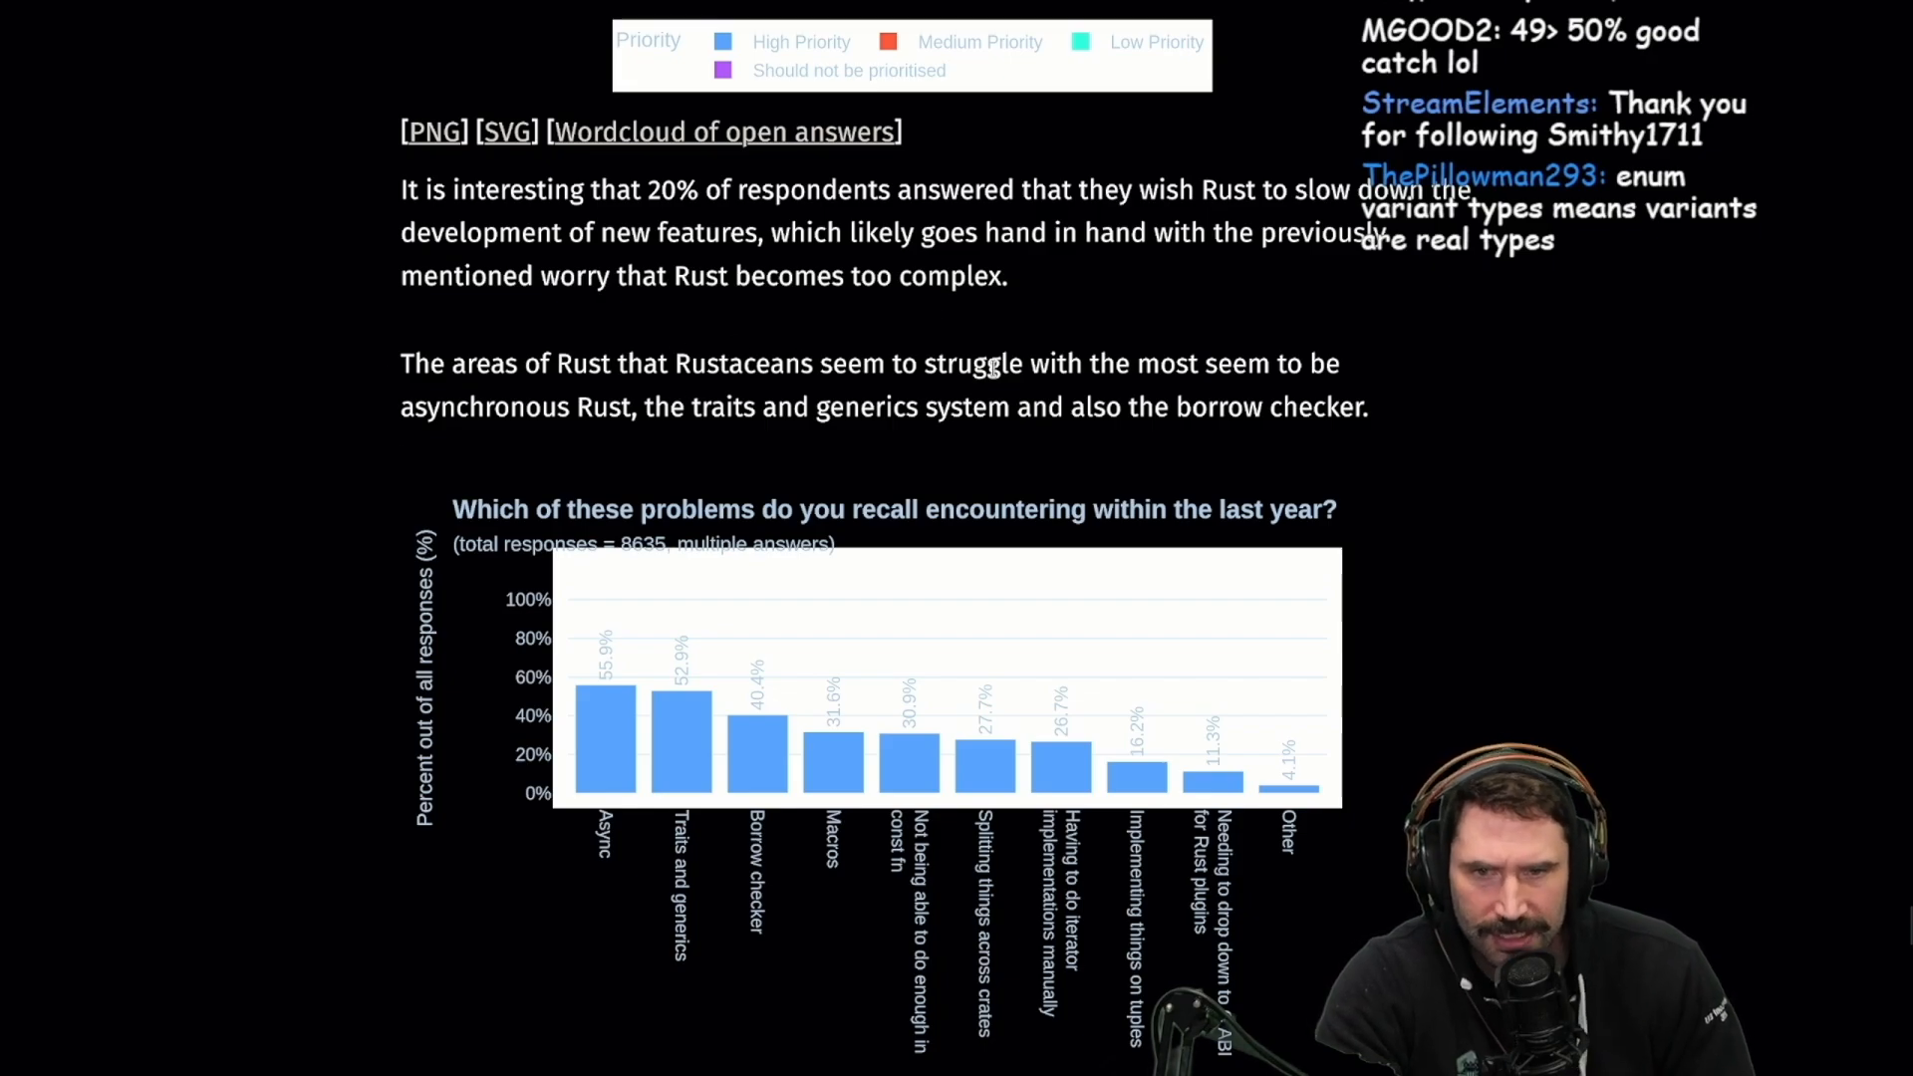
mouse_move(634, 458)
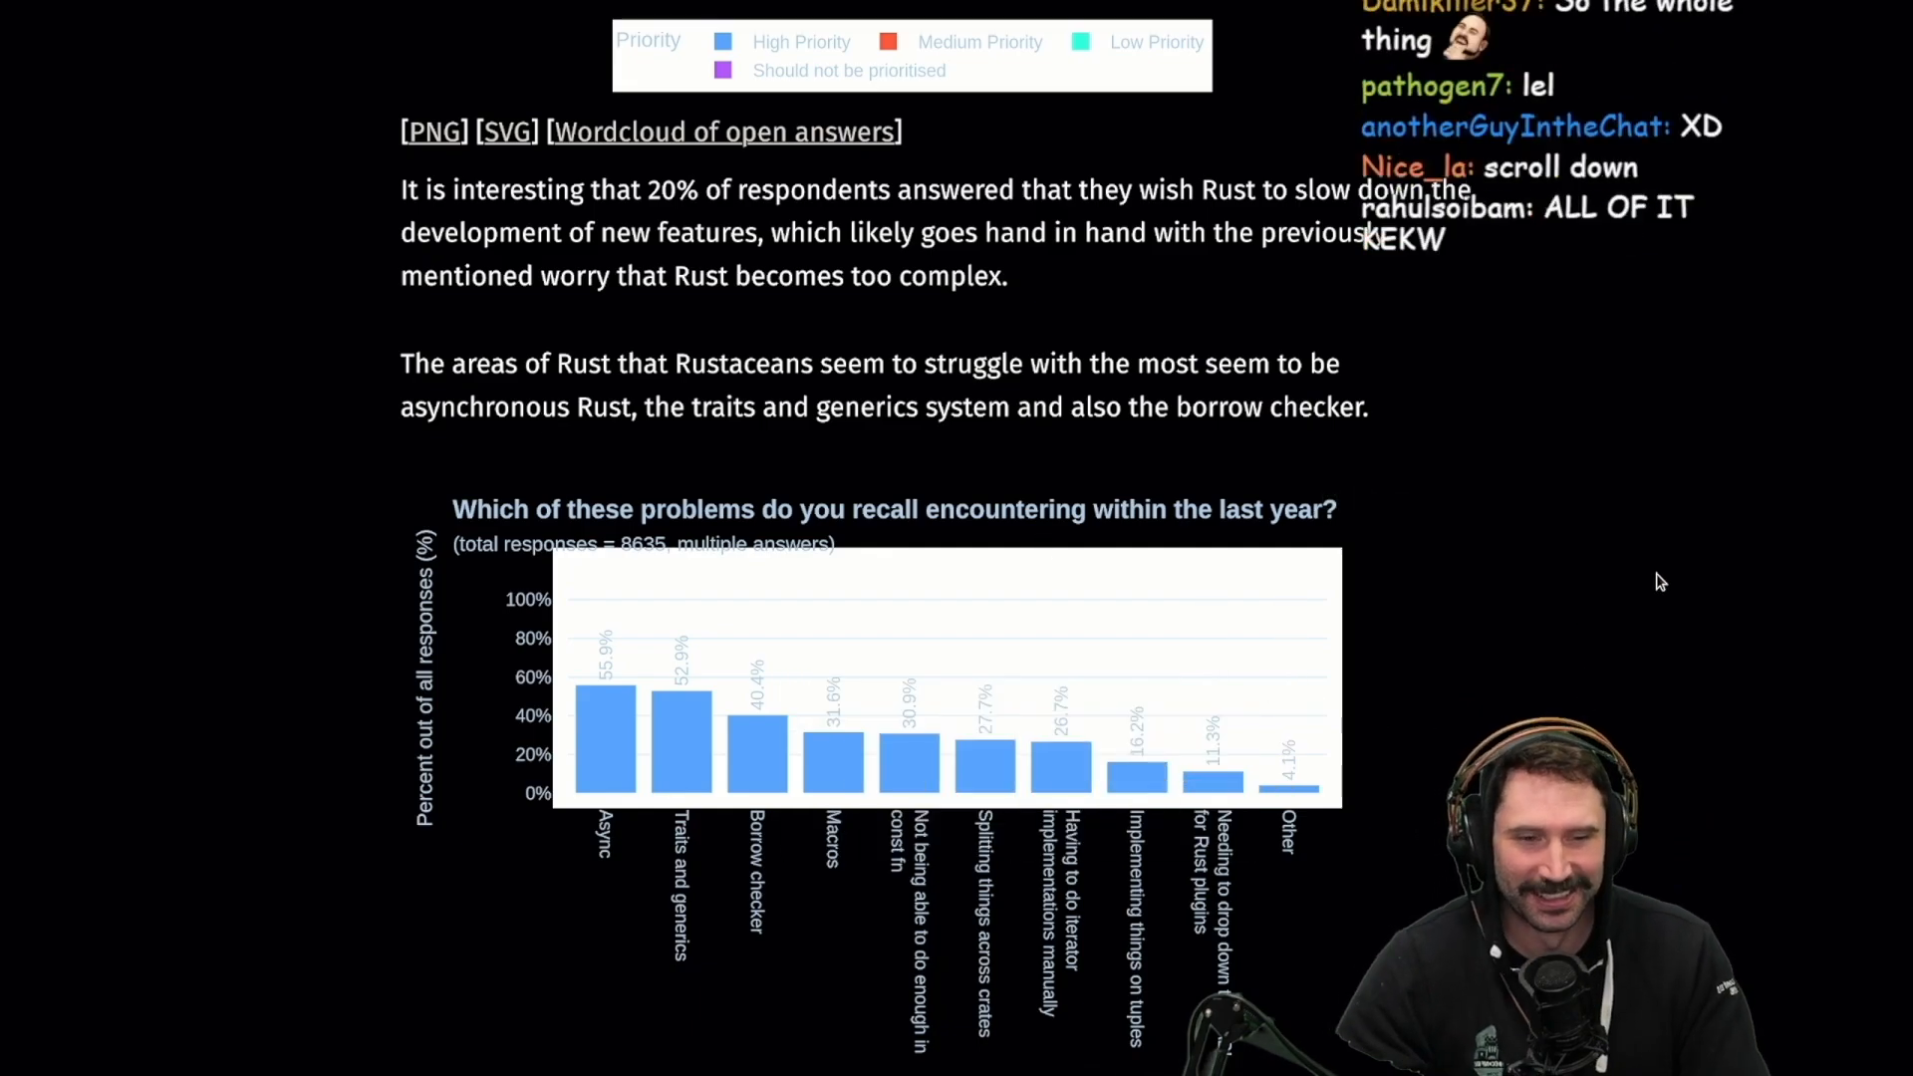
scroll("down", 3)
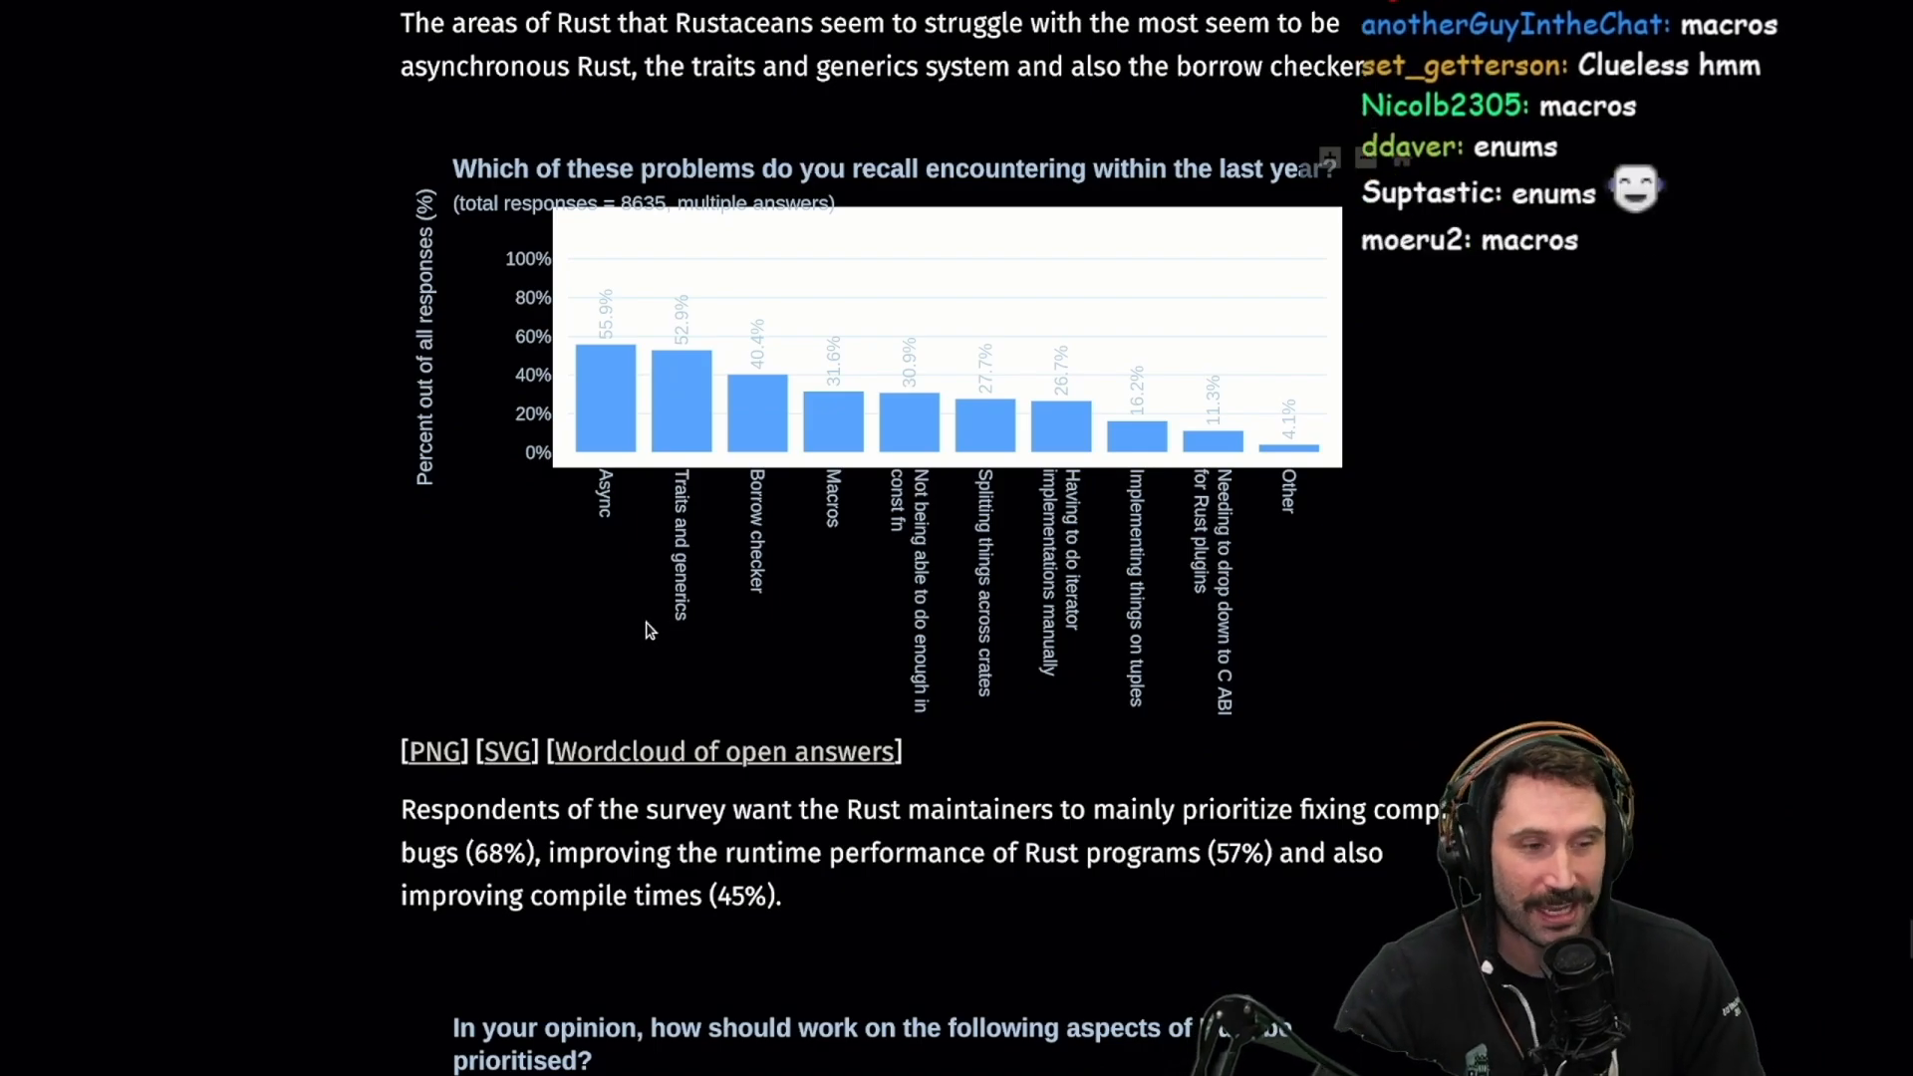
scroll("up", 3)
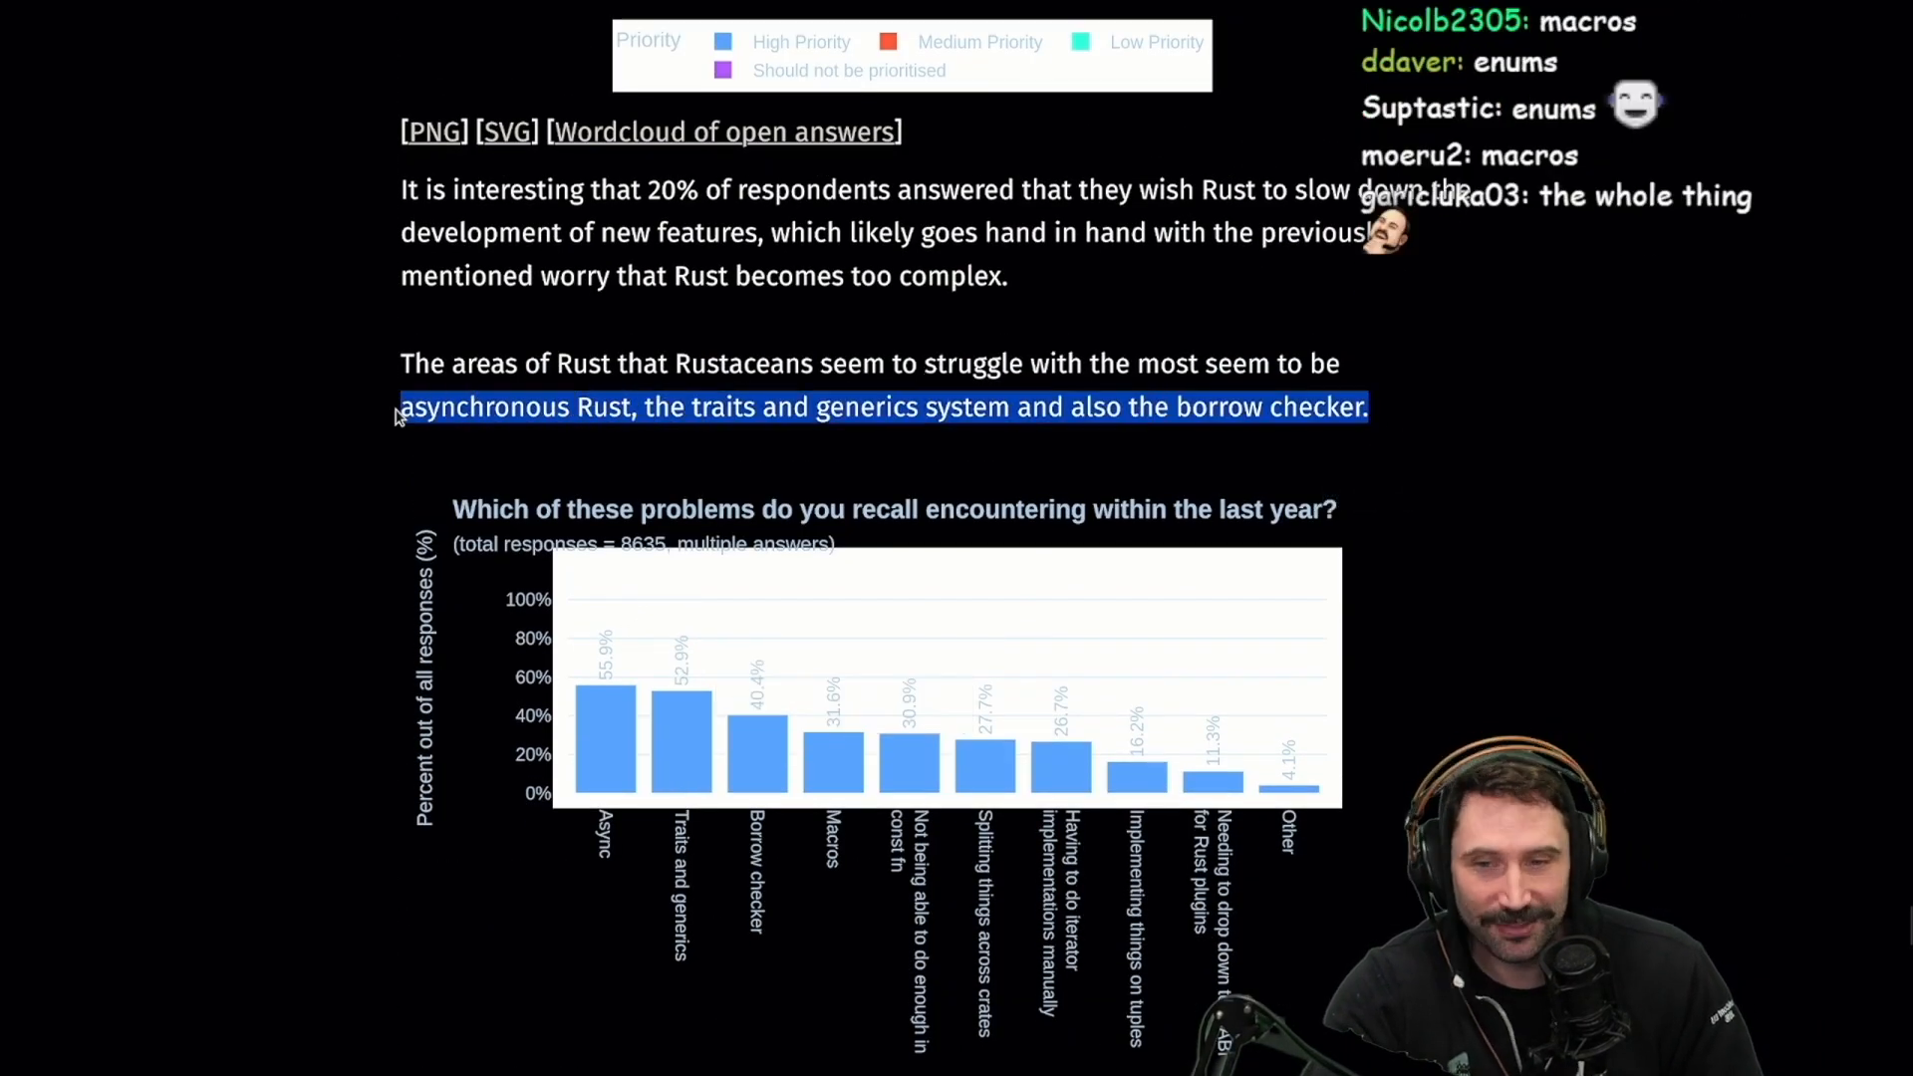
scroll("down", 3)
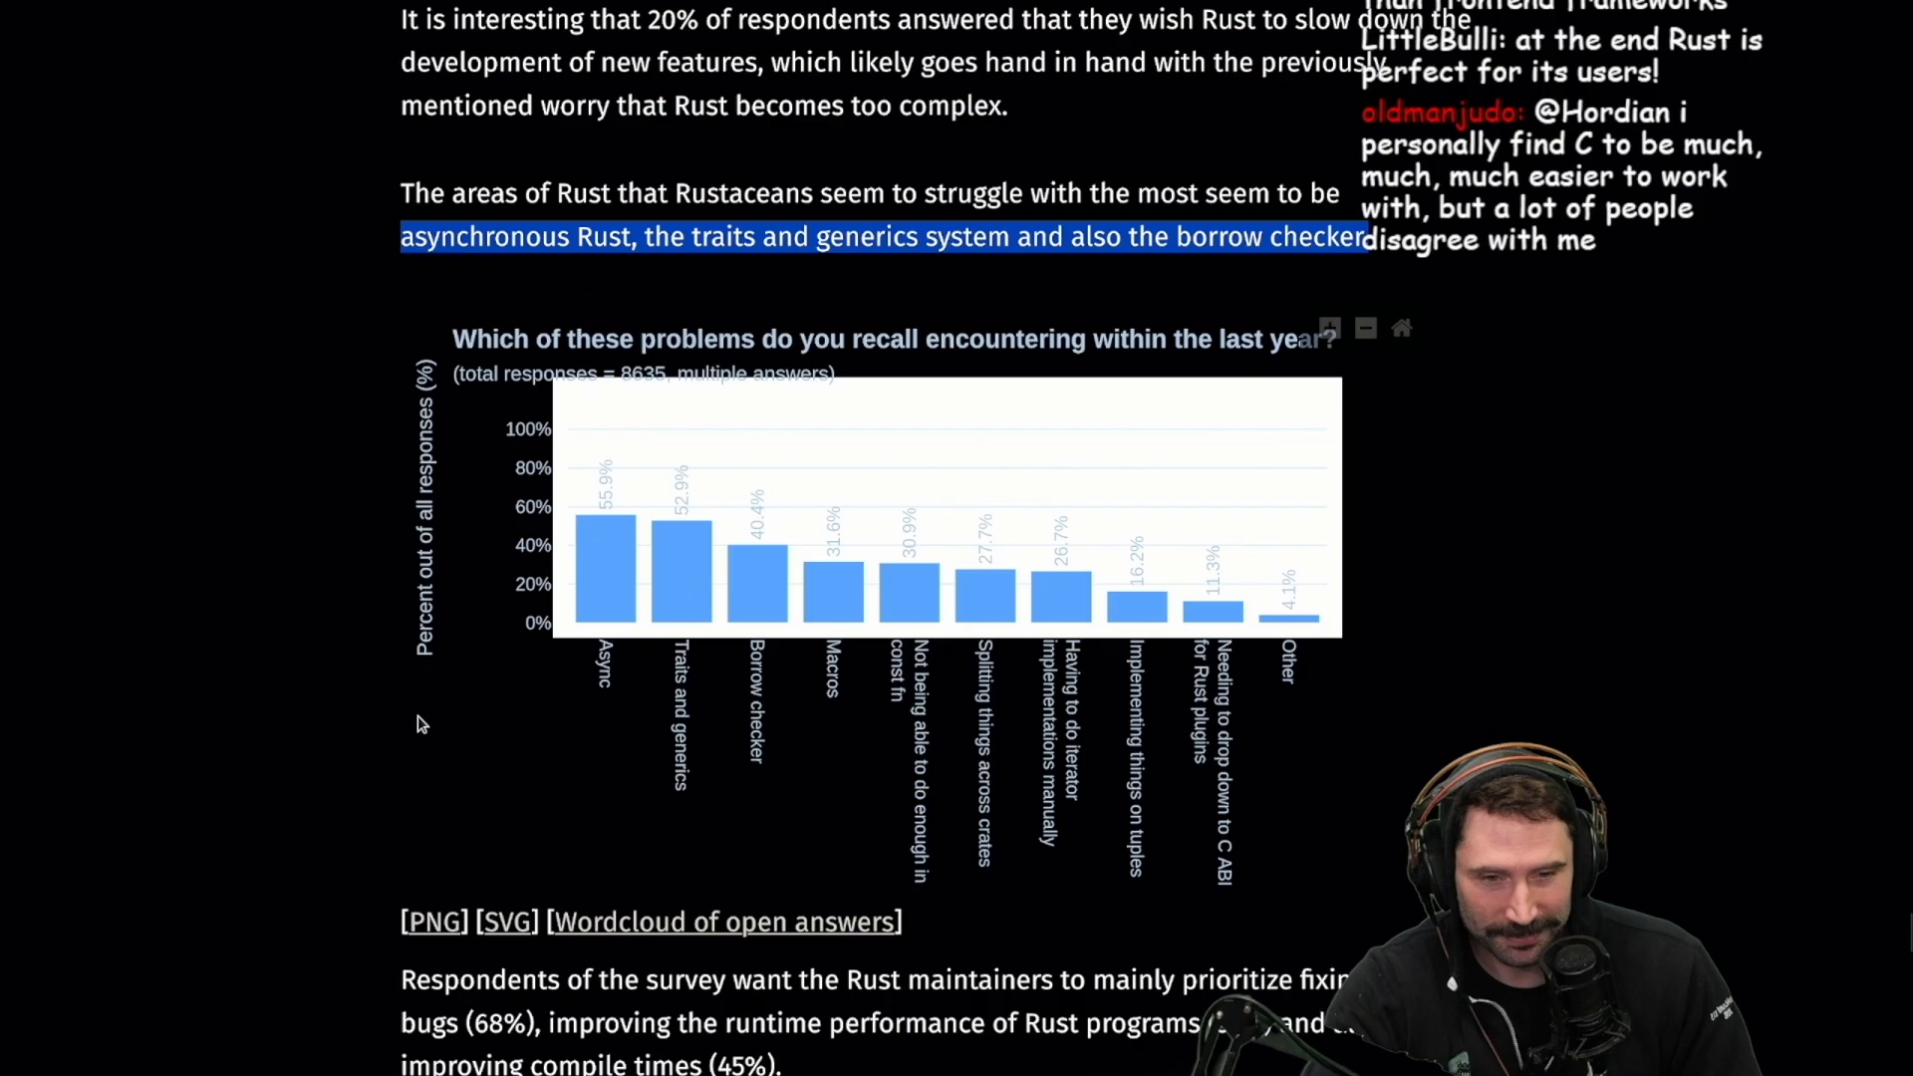
scroll("down", 3)
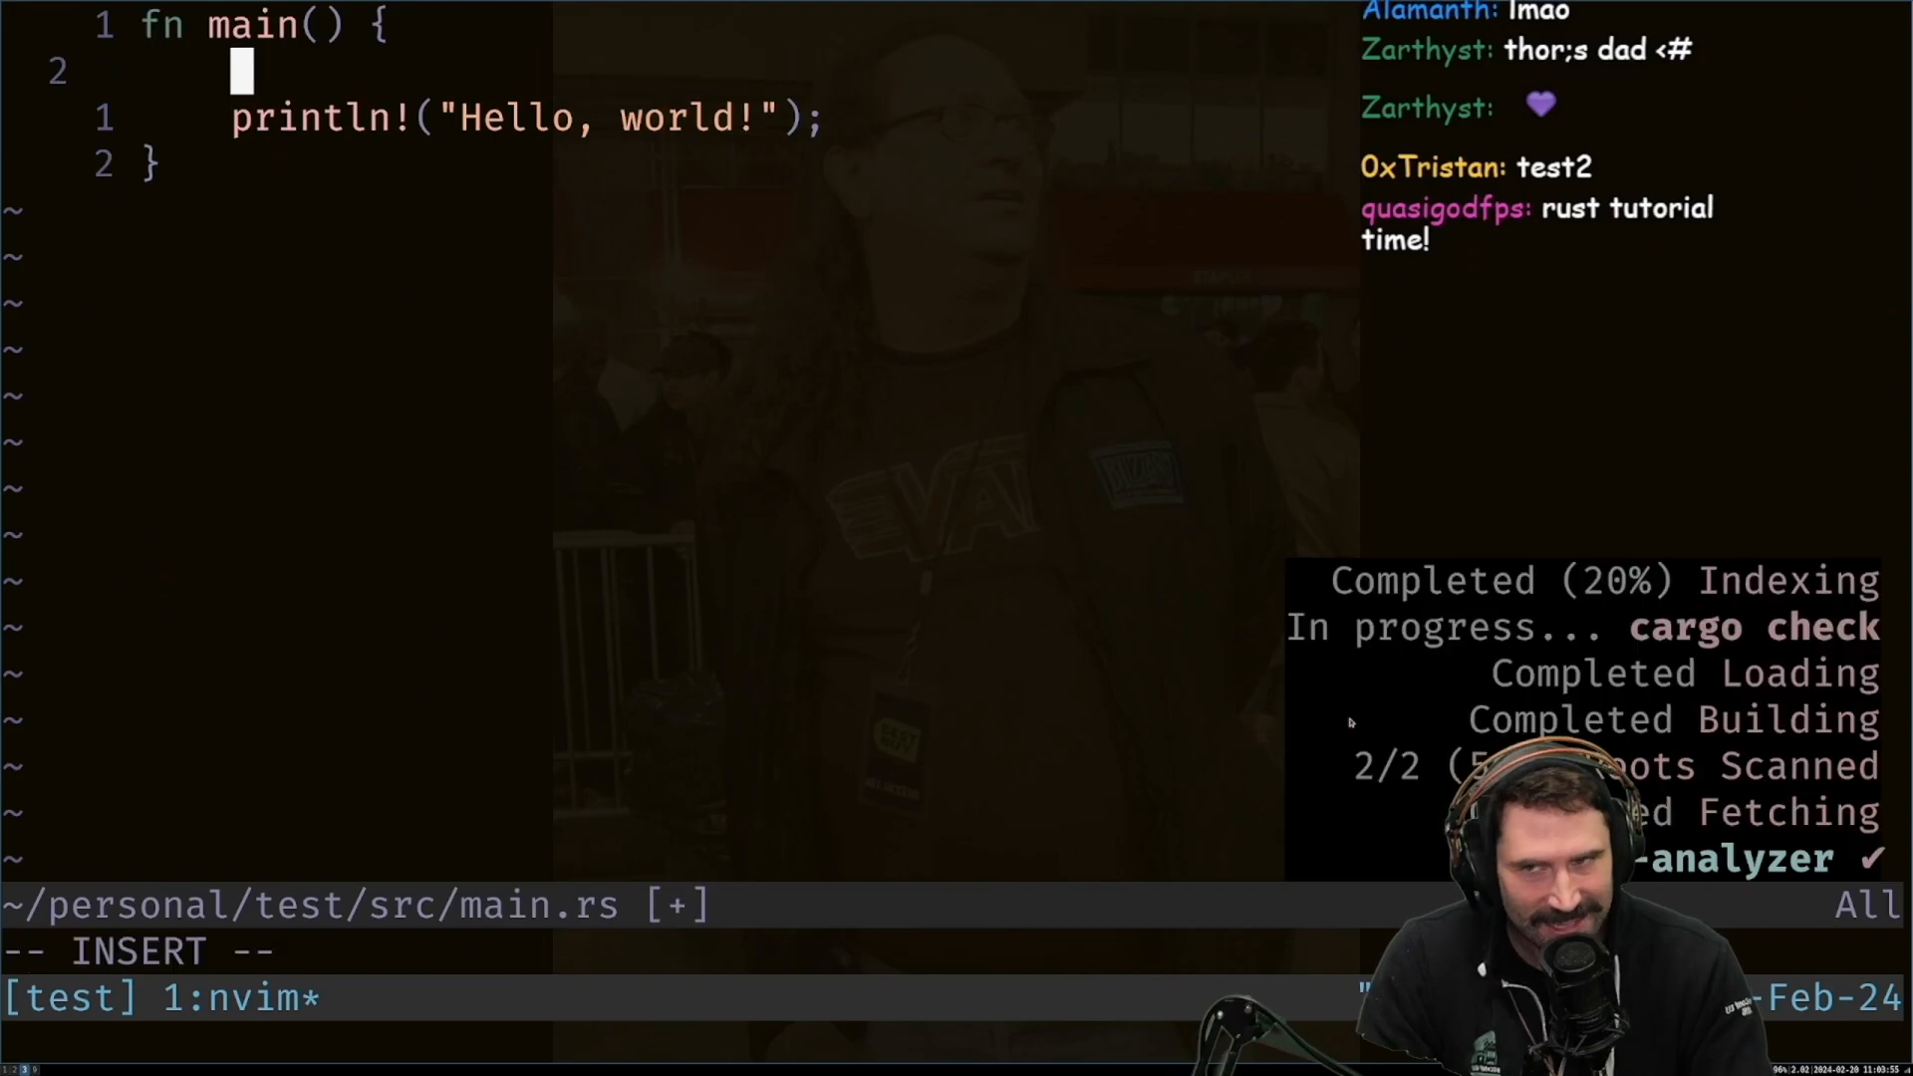
Write fn foo(a: Vec<i32>) and have main create let a = vec![], call foo(a), then println!("Hello, world!")
type("let a = vec![];")
type("fn foo")
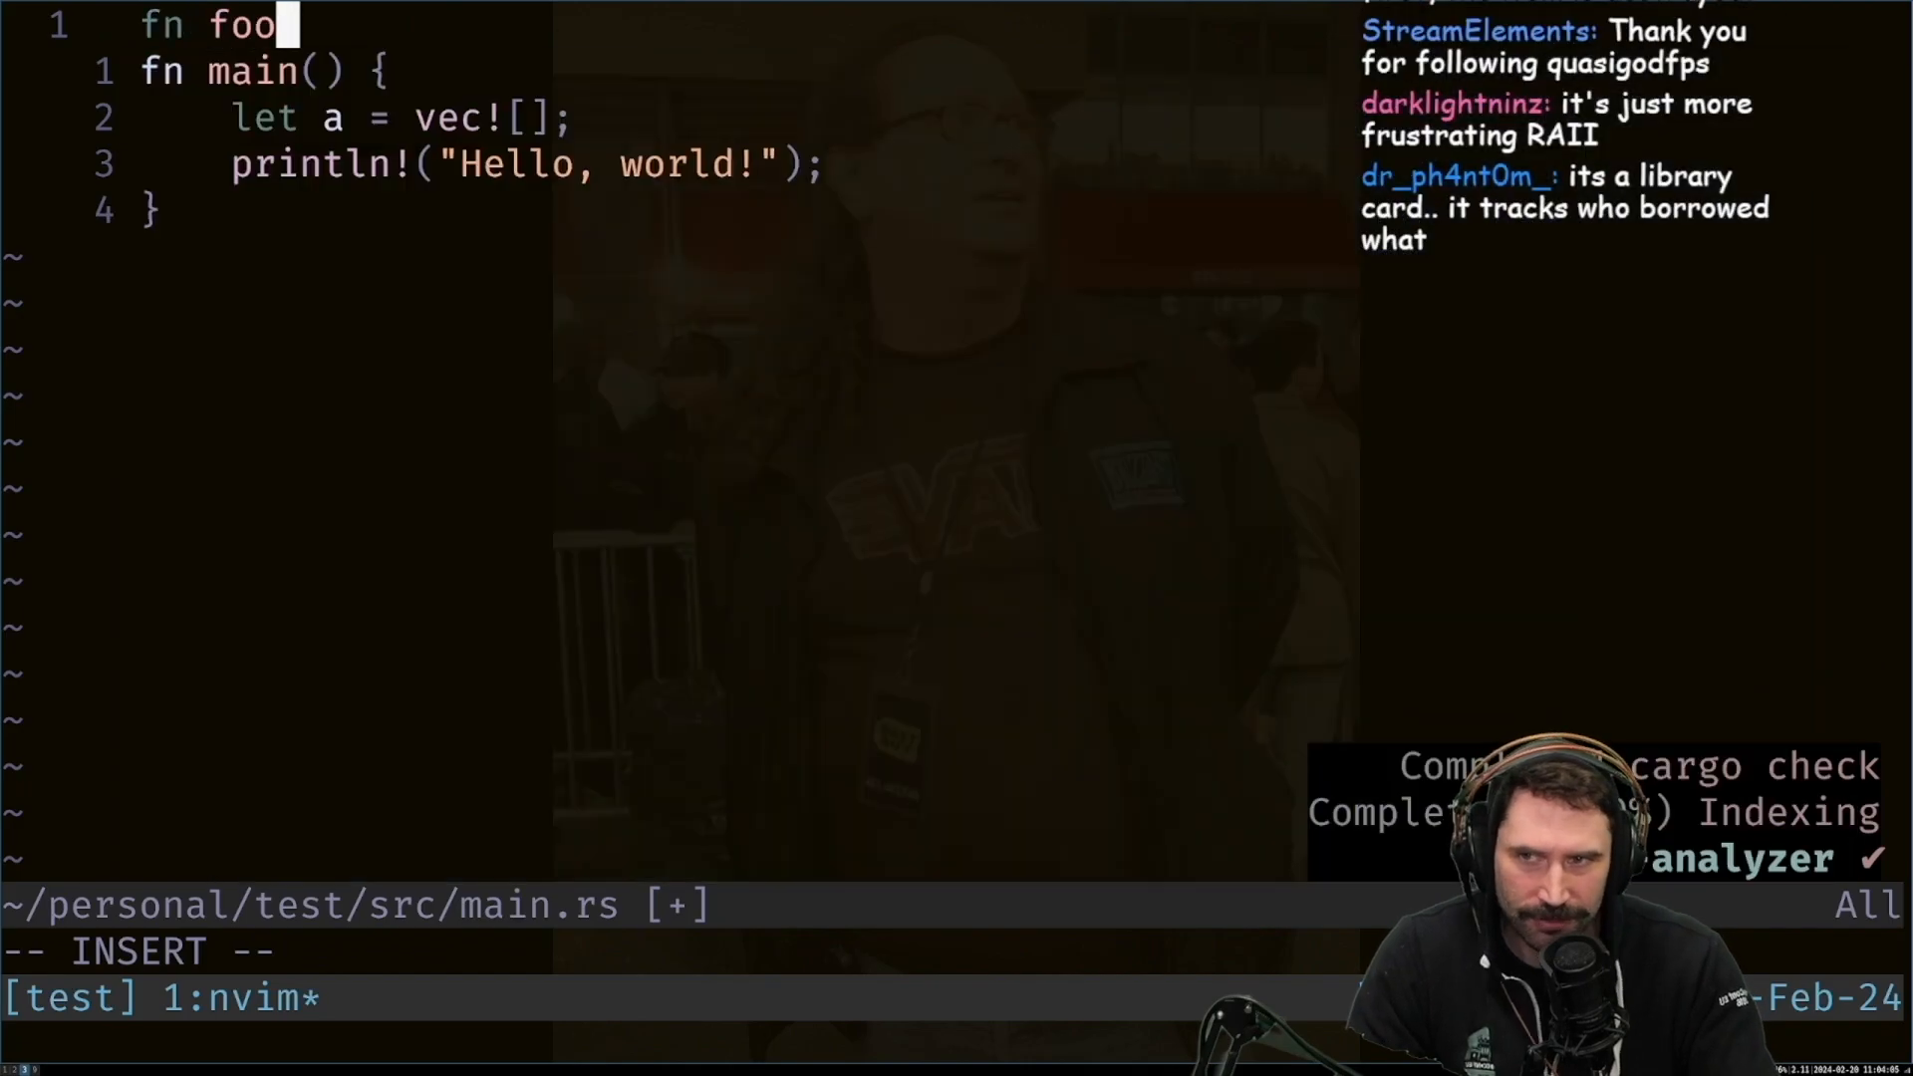
type("(a: v")
type("println!(\"{:?}\", a);")
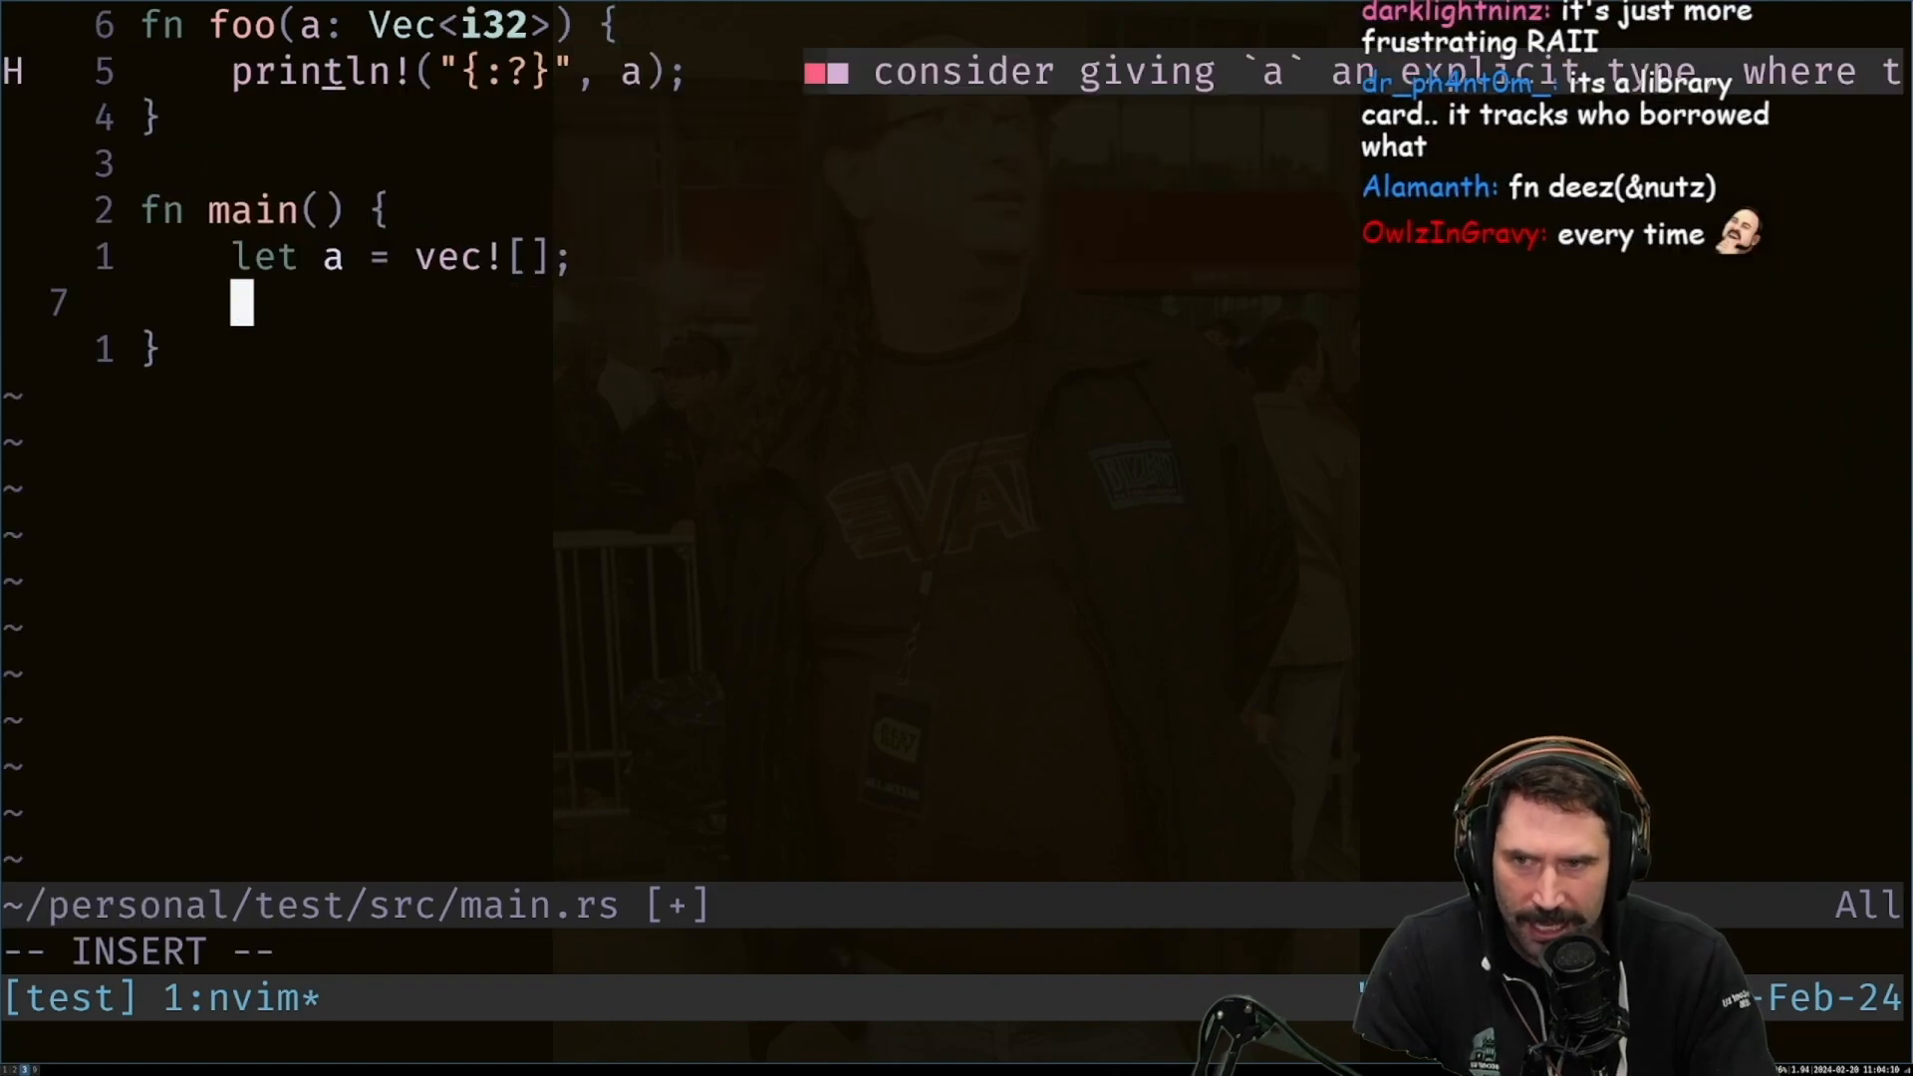
type("foo(a);")
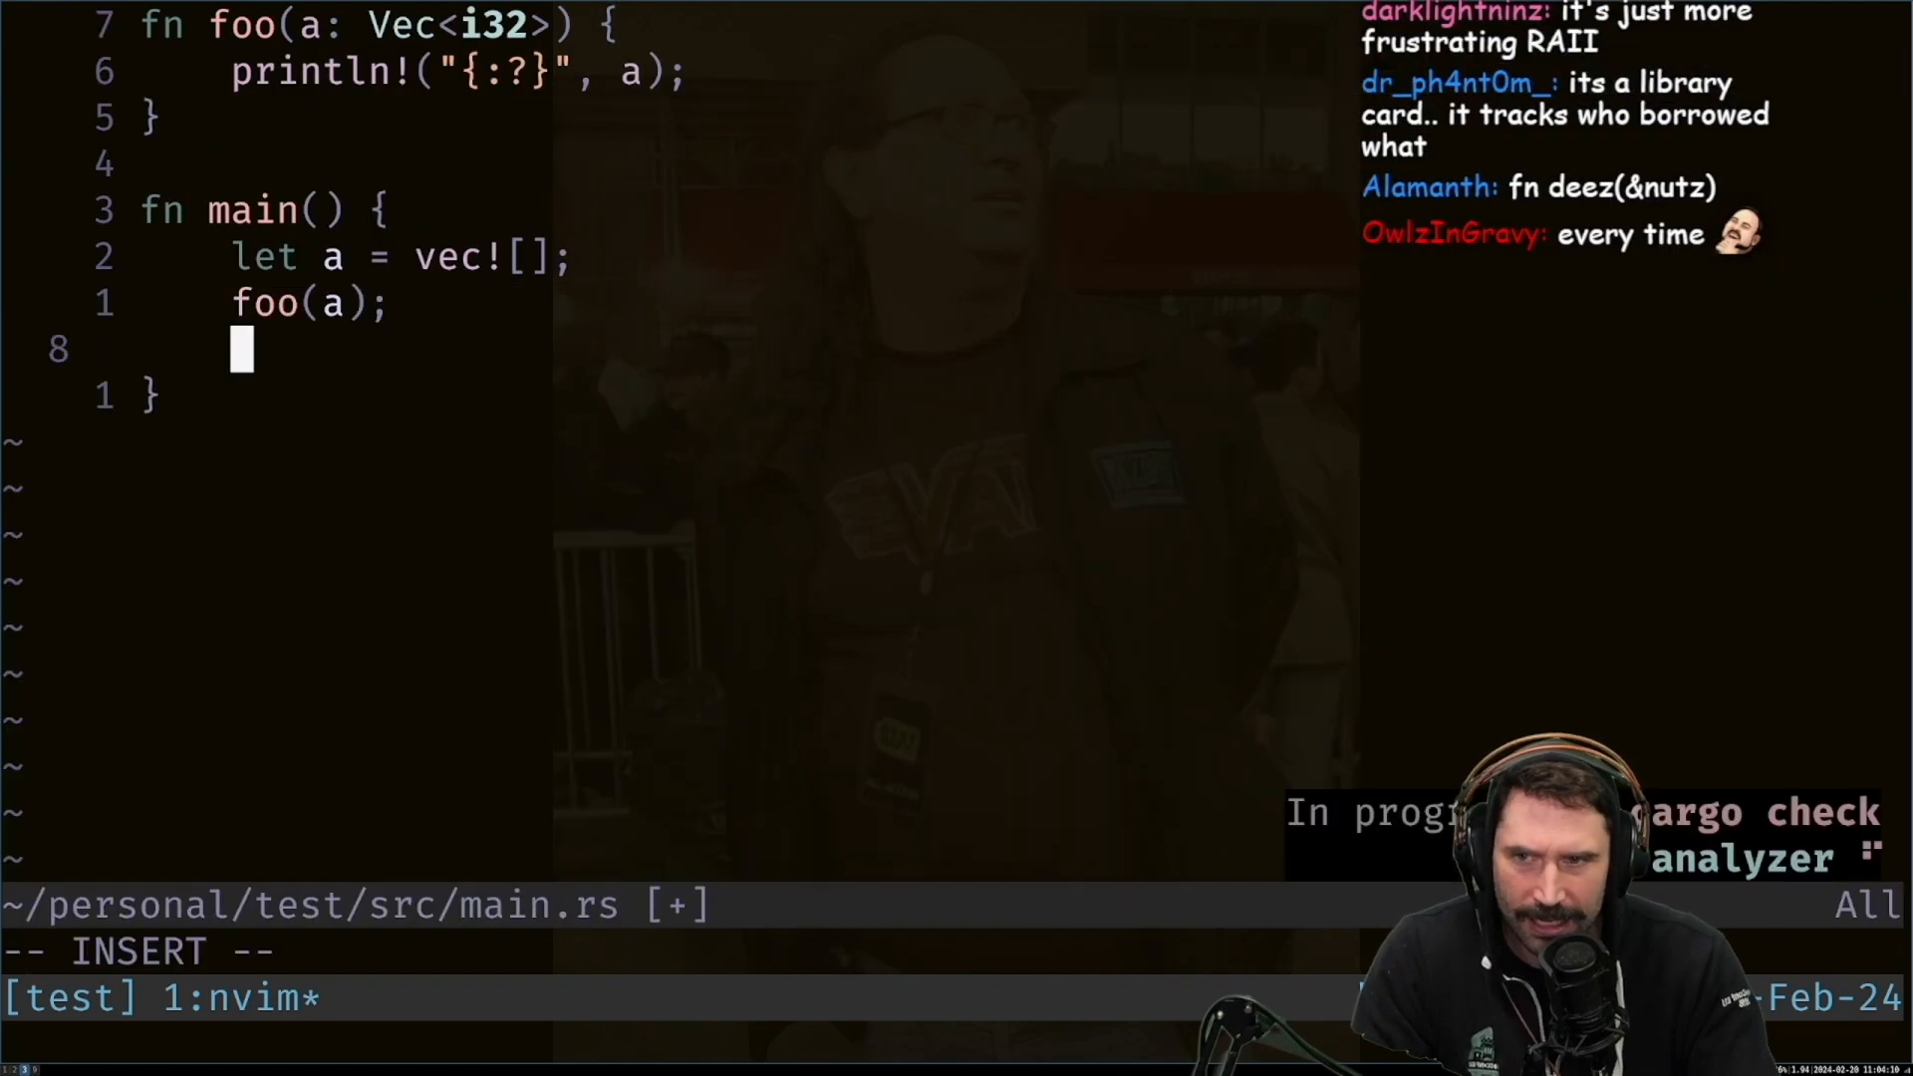
type("print(\"Hello, world!\");")
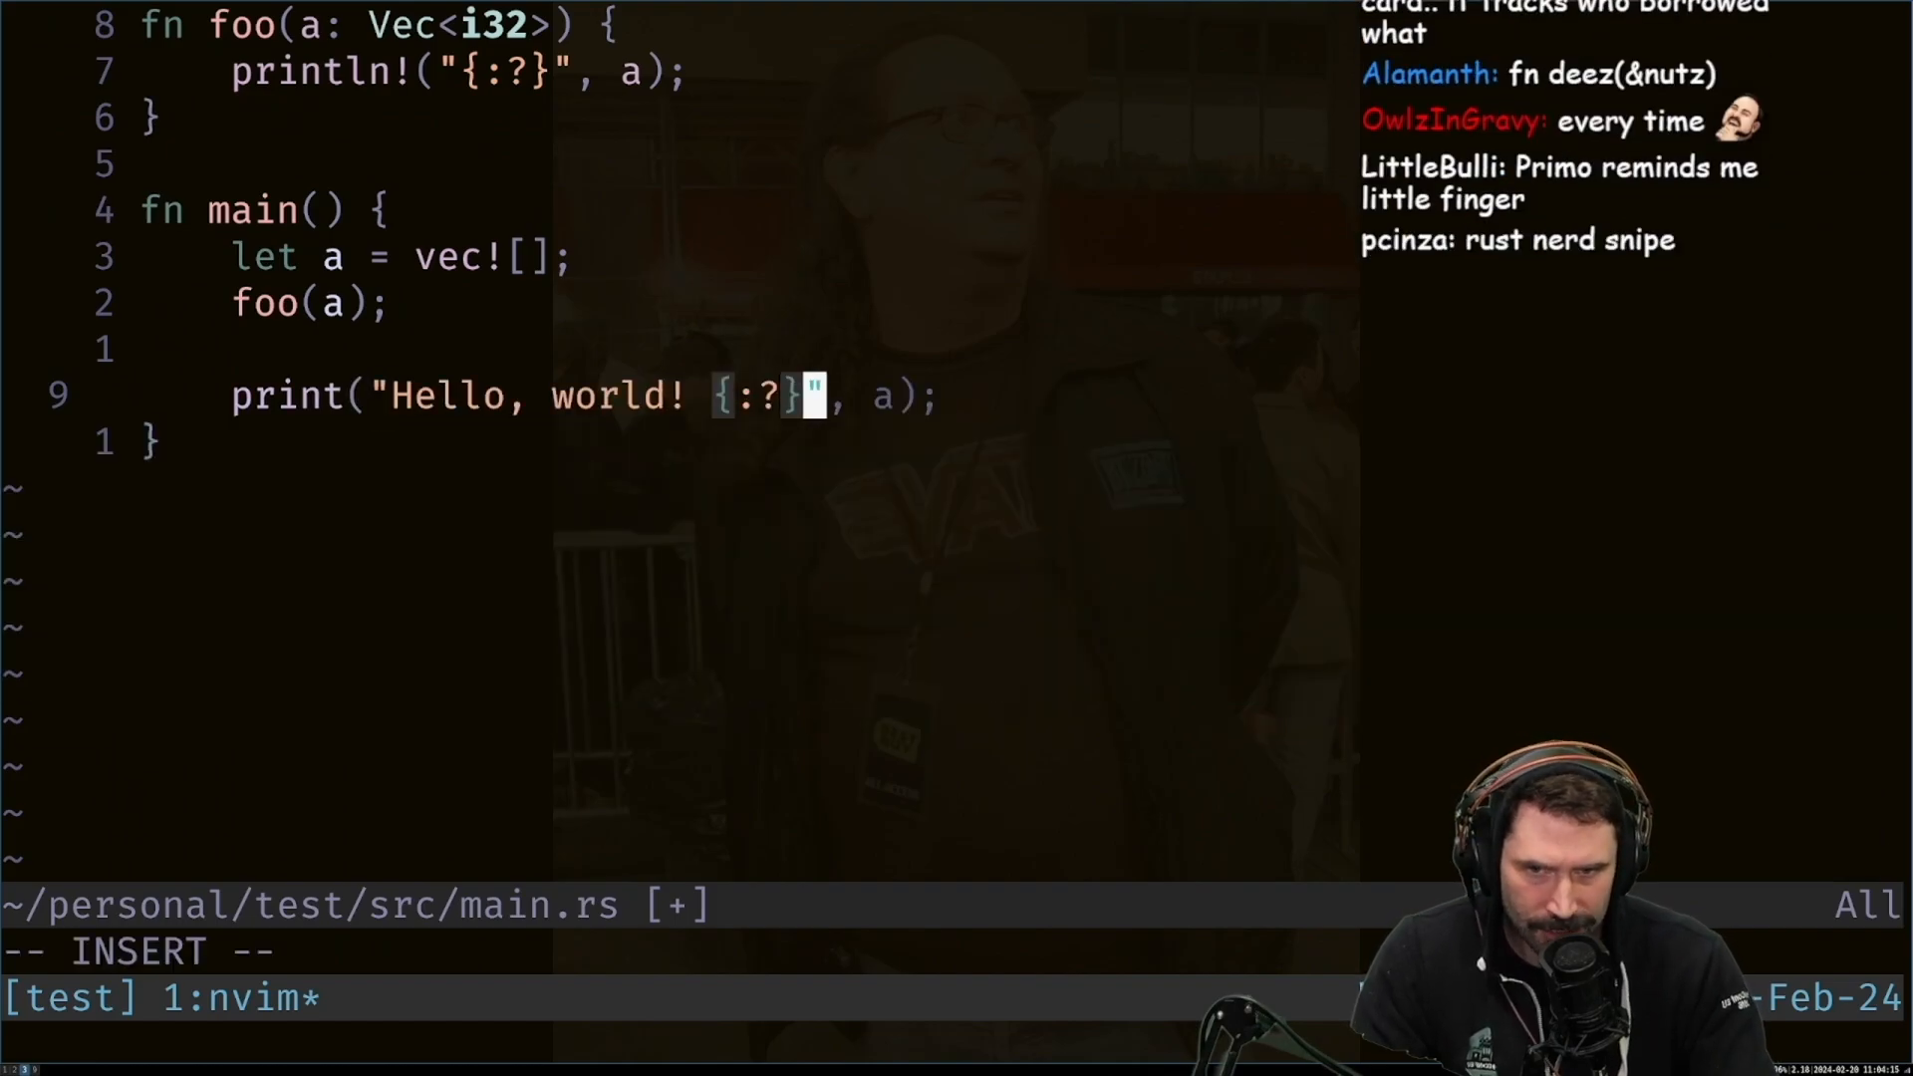
key("Escape")
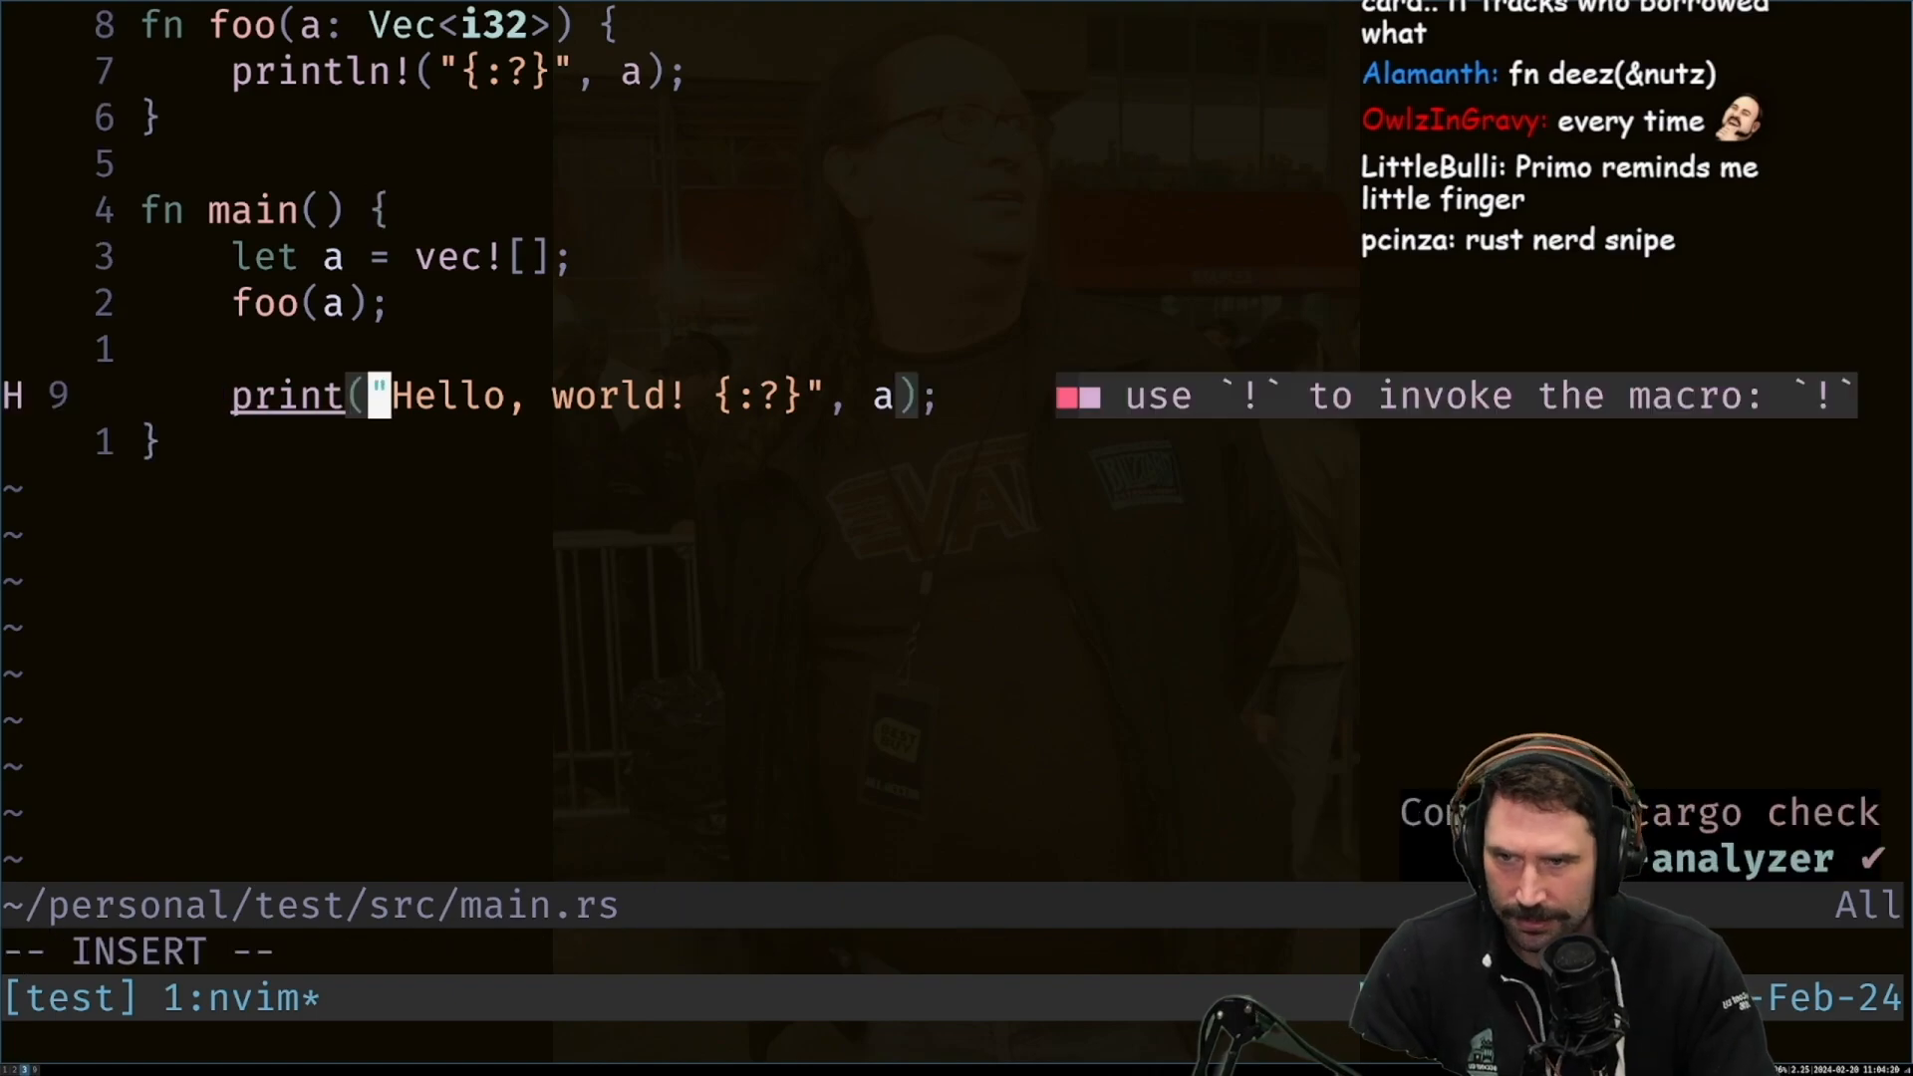
type("ln!")
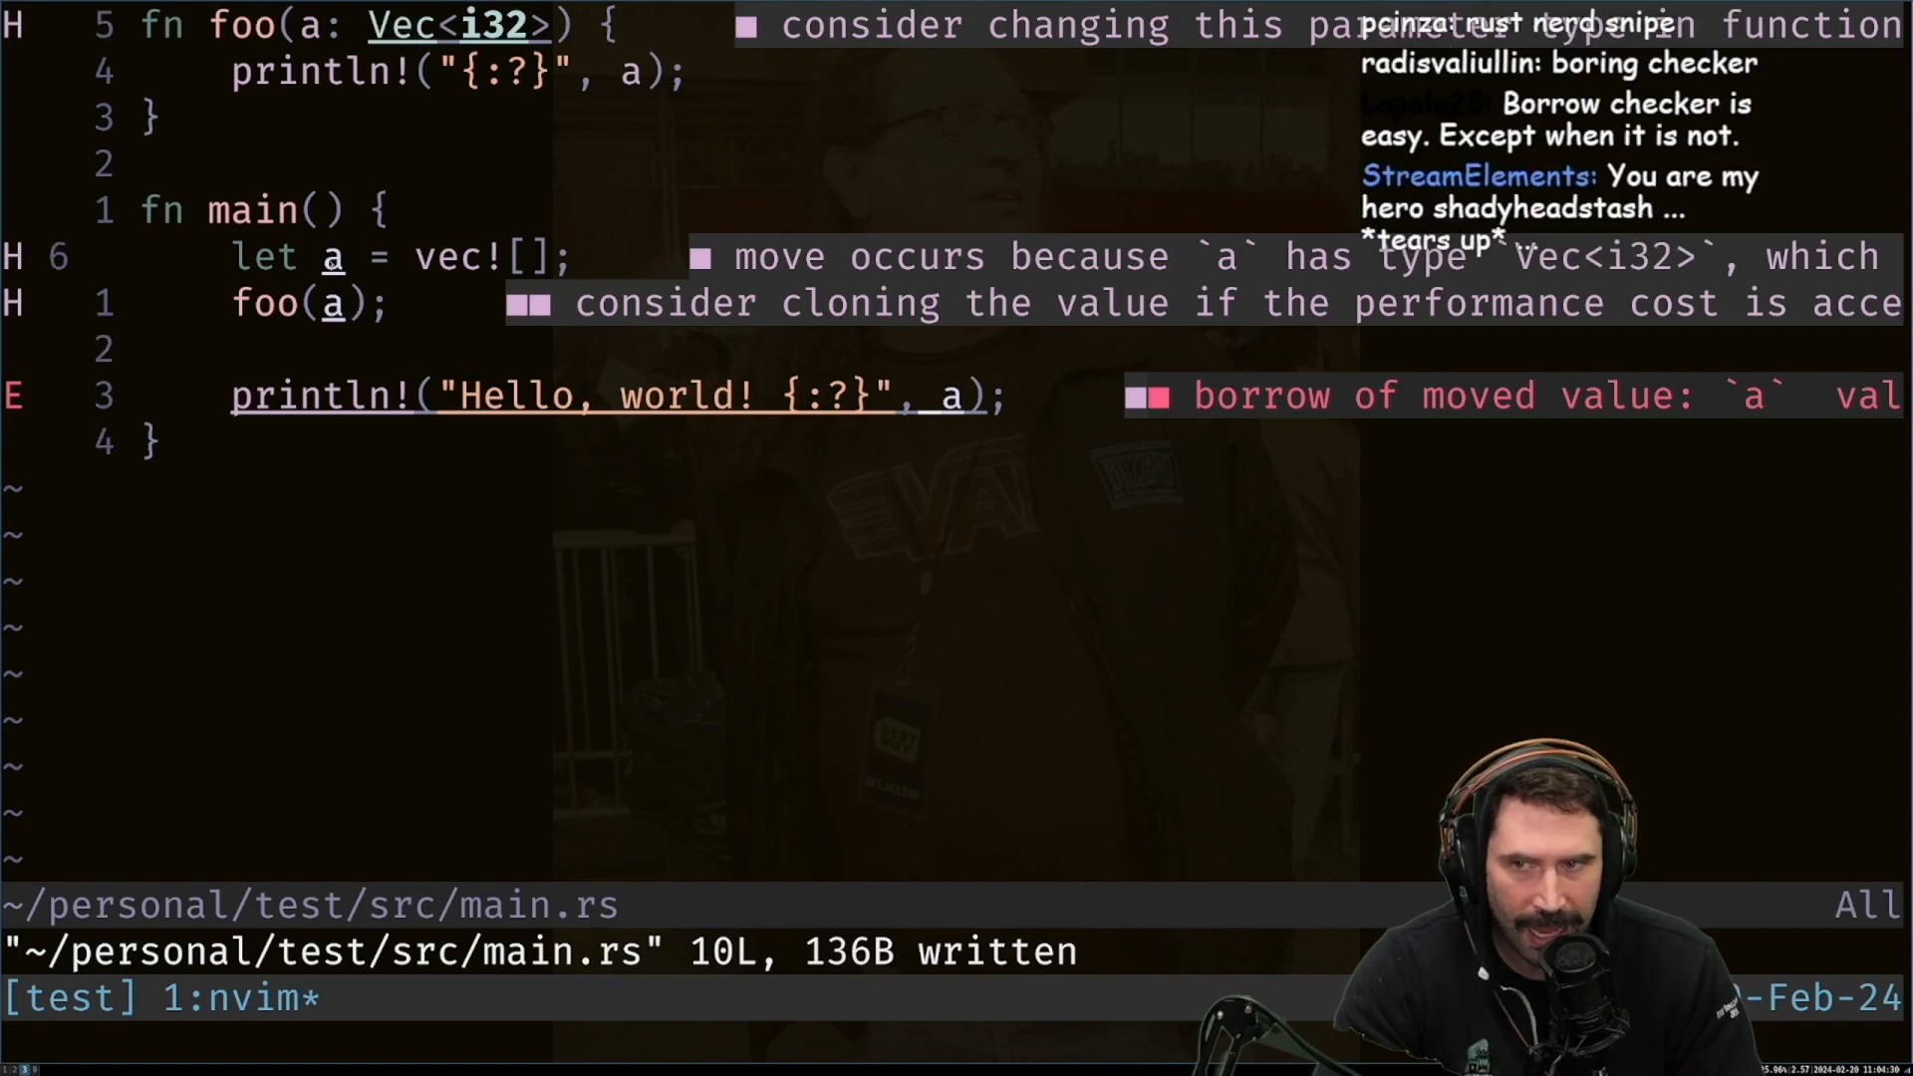
Save main.rs and change foo's parameter to a: &Vec<i32>
key("v")
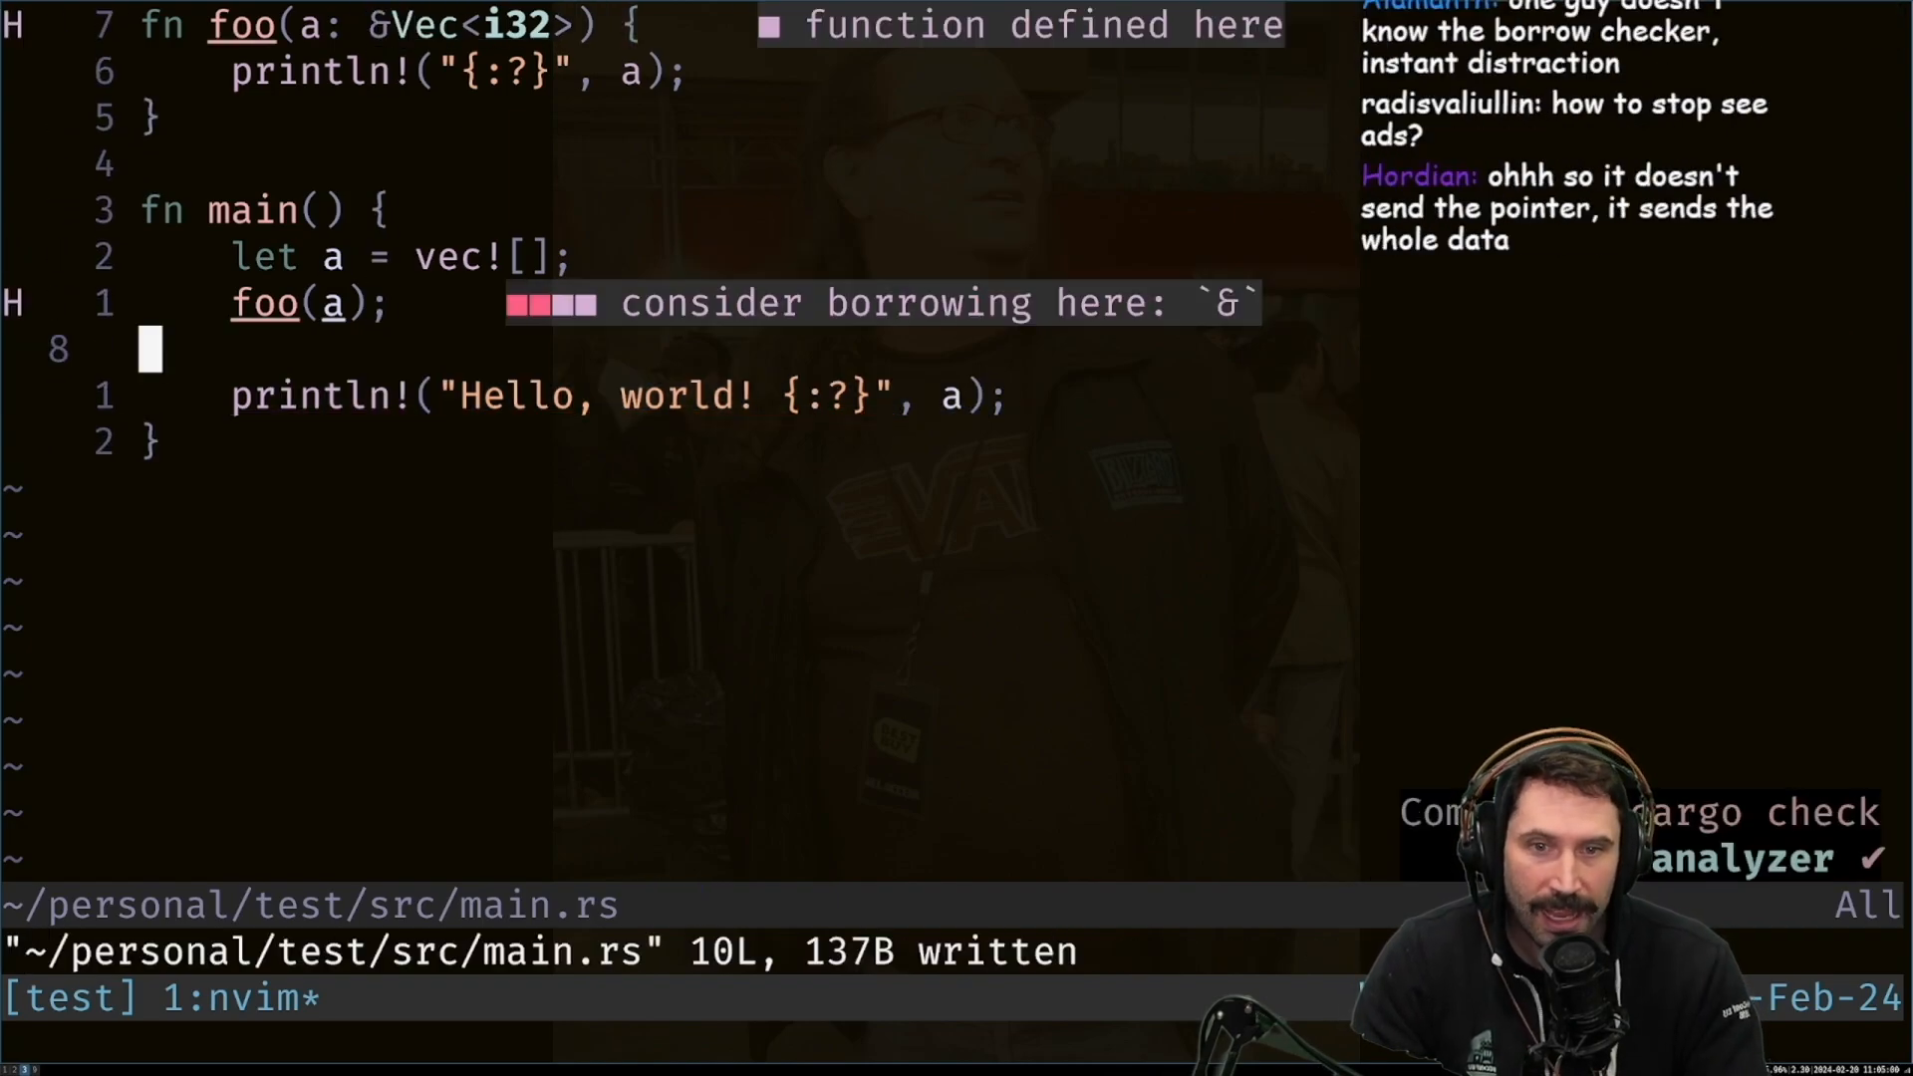
Pass the vector as foo(&a) and save, clearing the borrow-of-moved-value error
type("&")
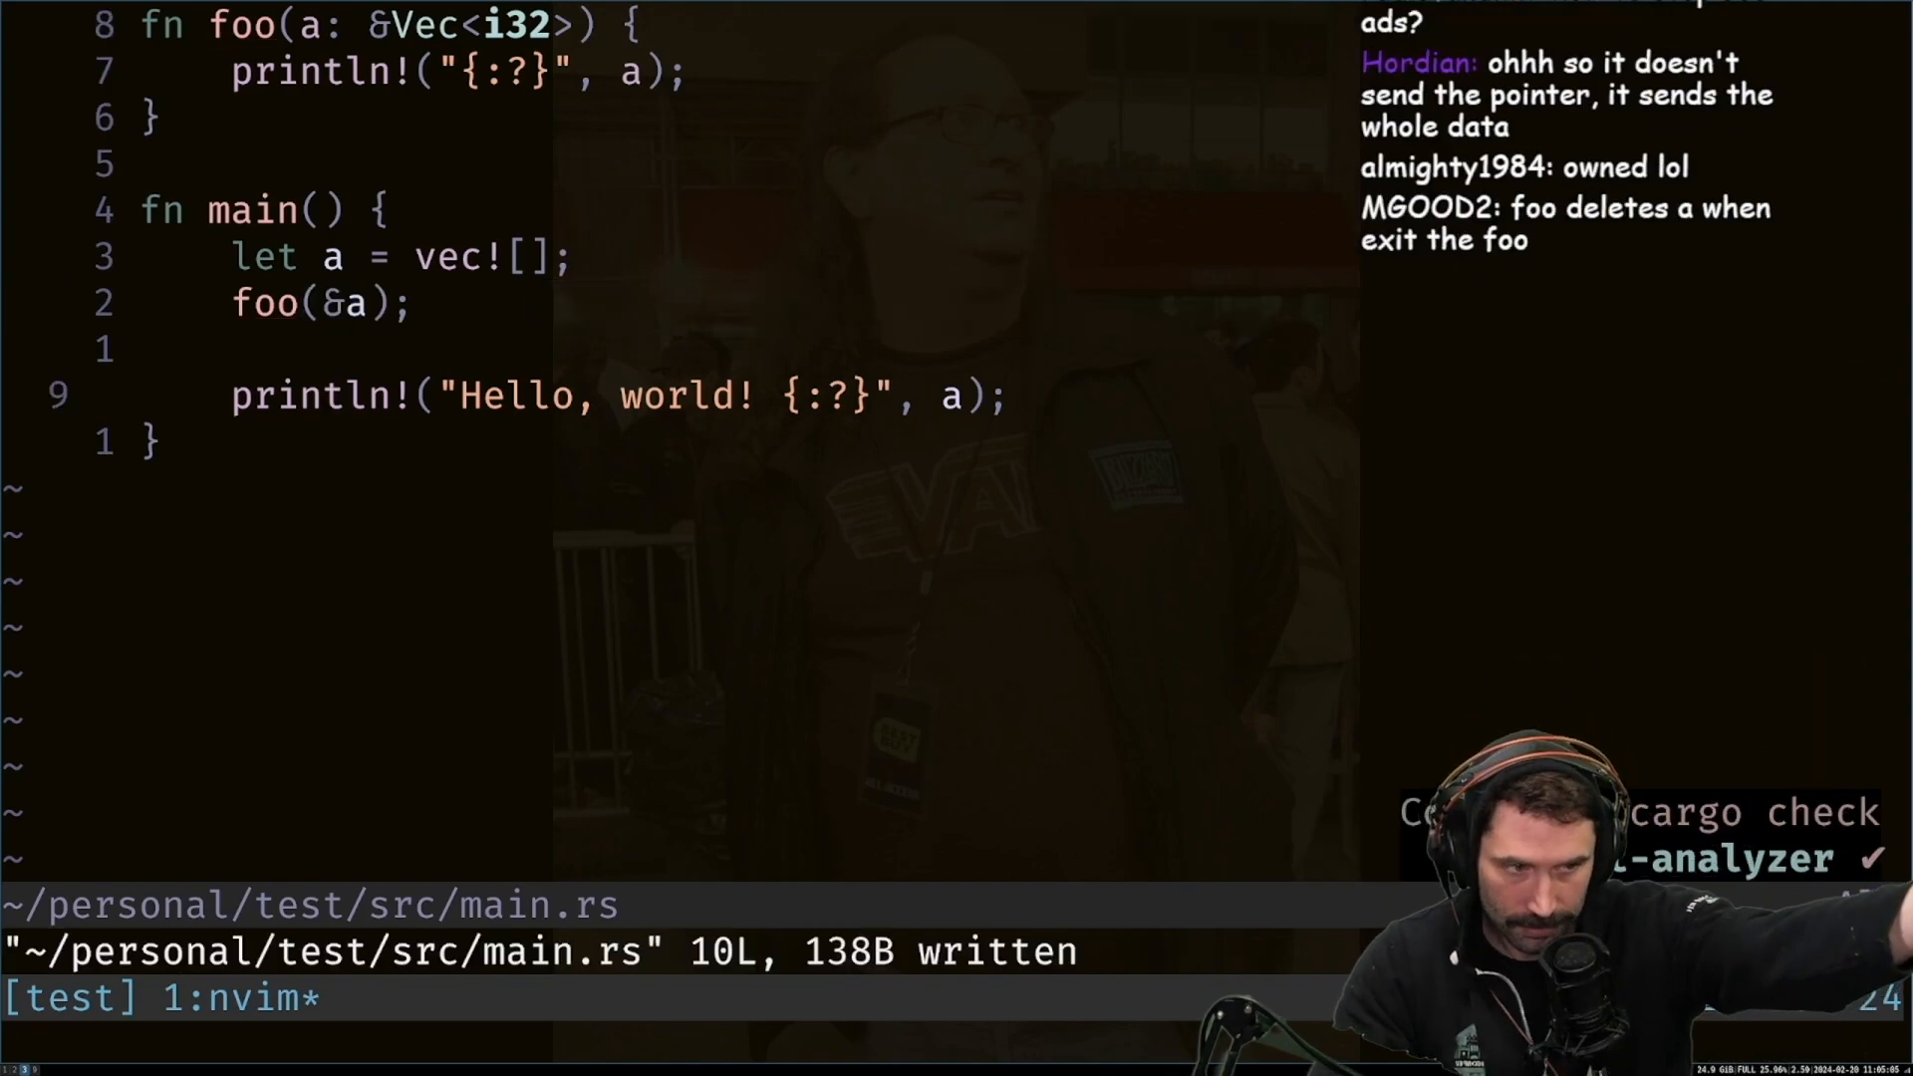
key("v")
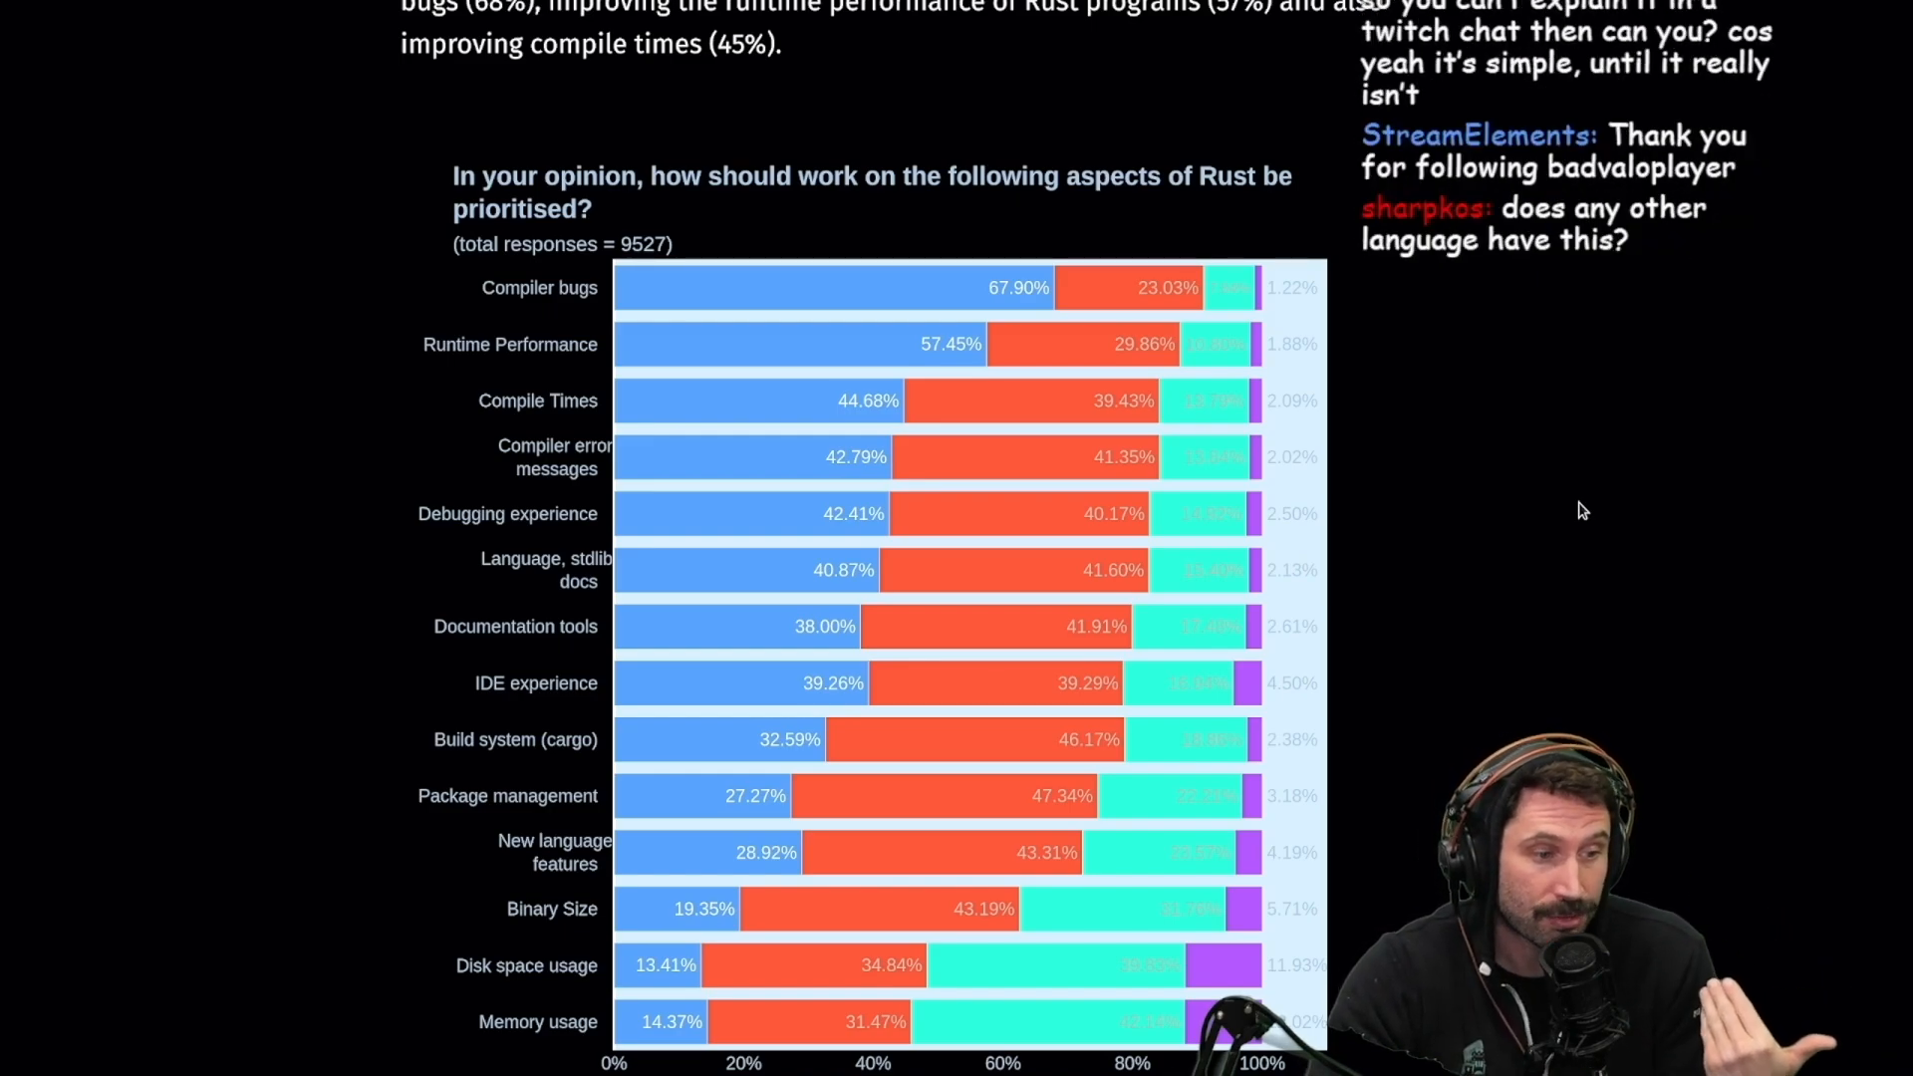
Scroll the Rust survey page down through the prioritisation chart to the outlook section
scroll("down", 3)
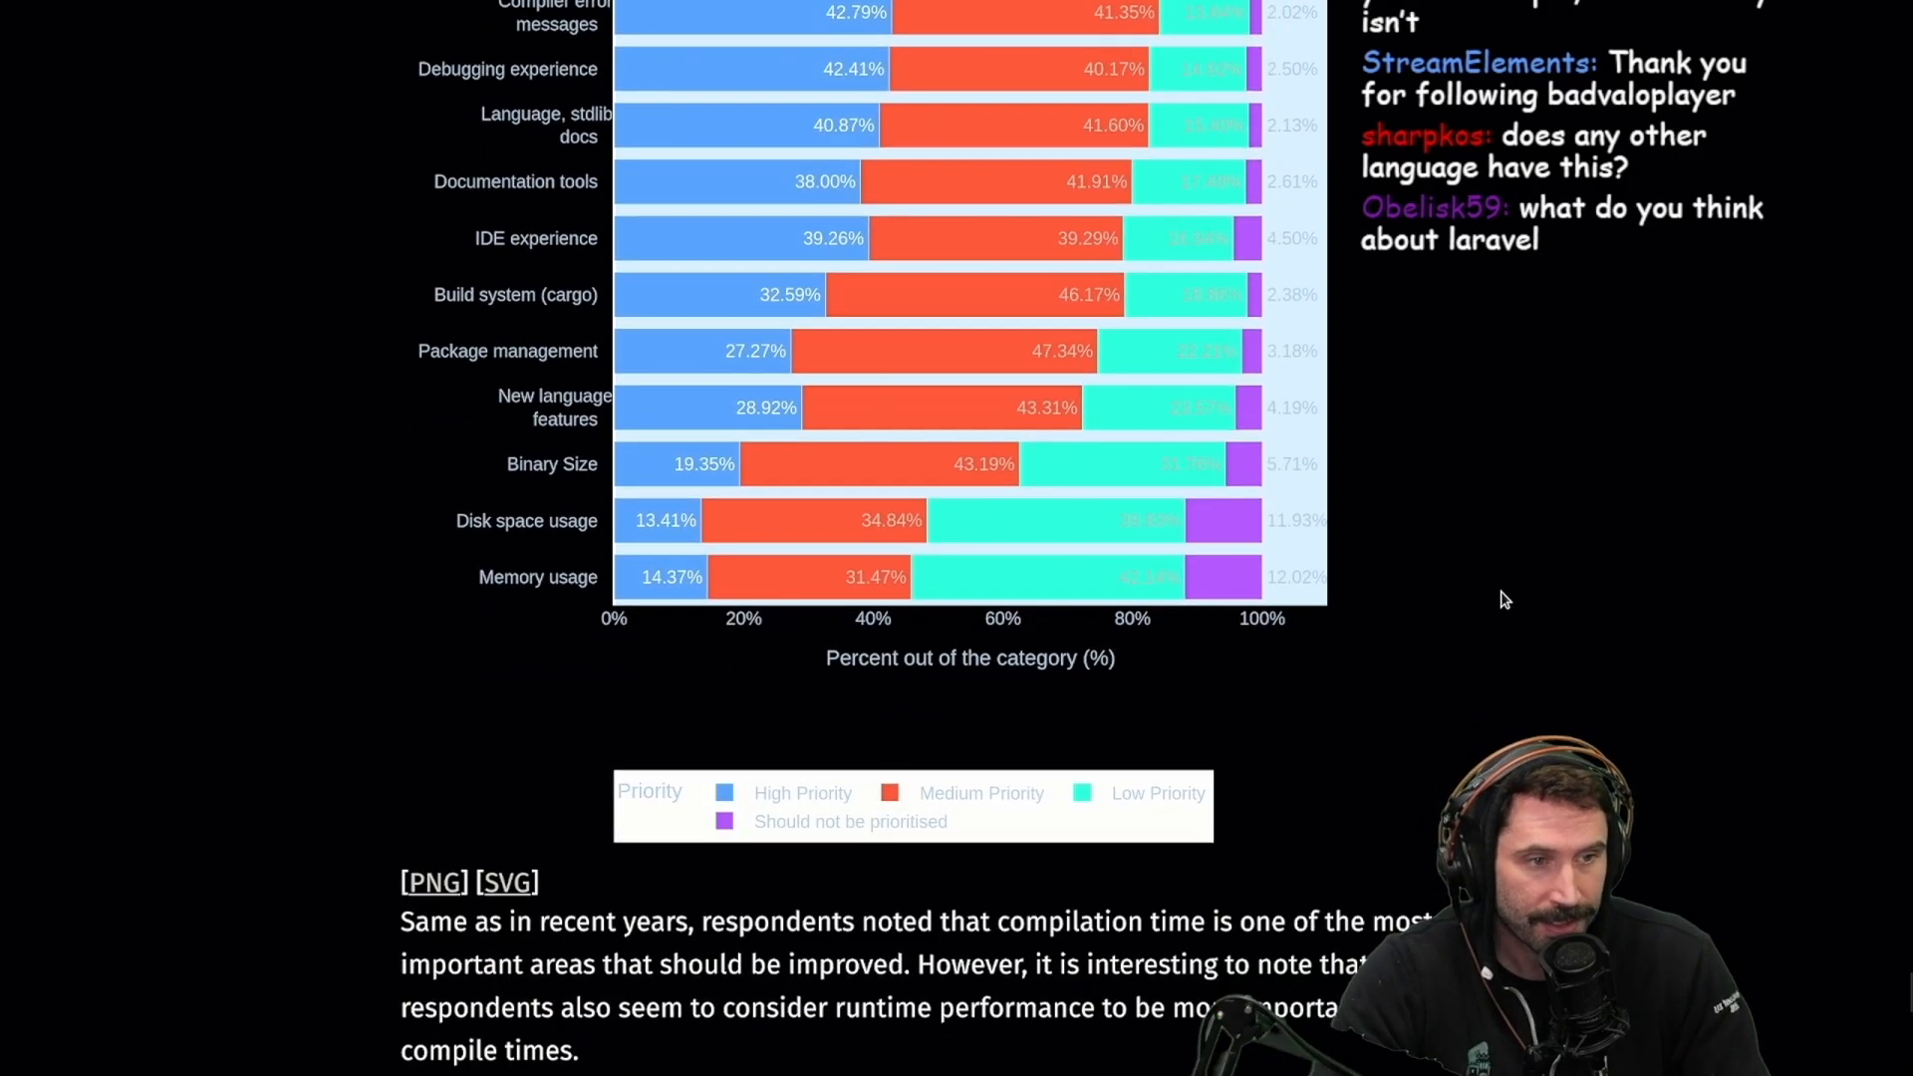
scroll("down", 3)
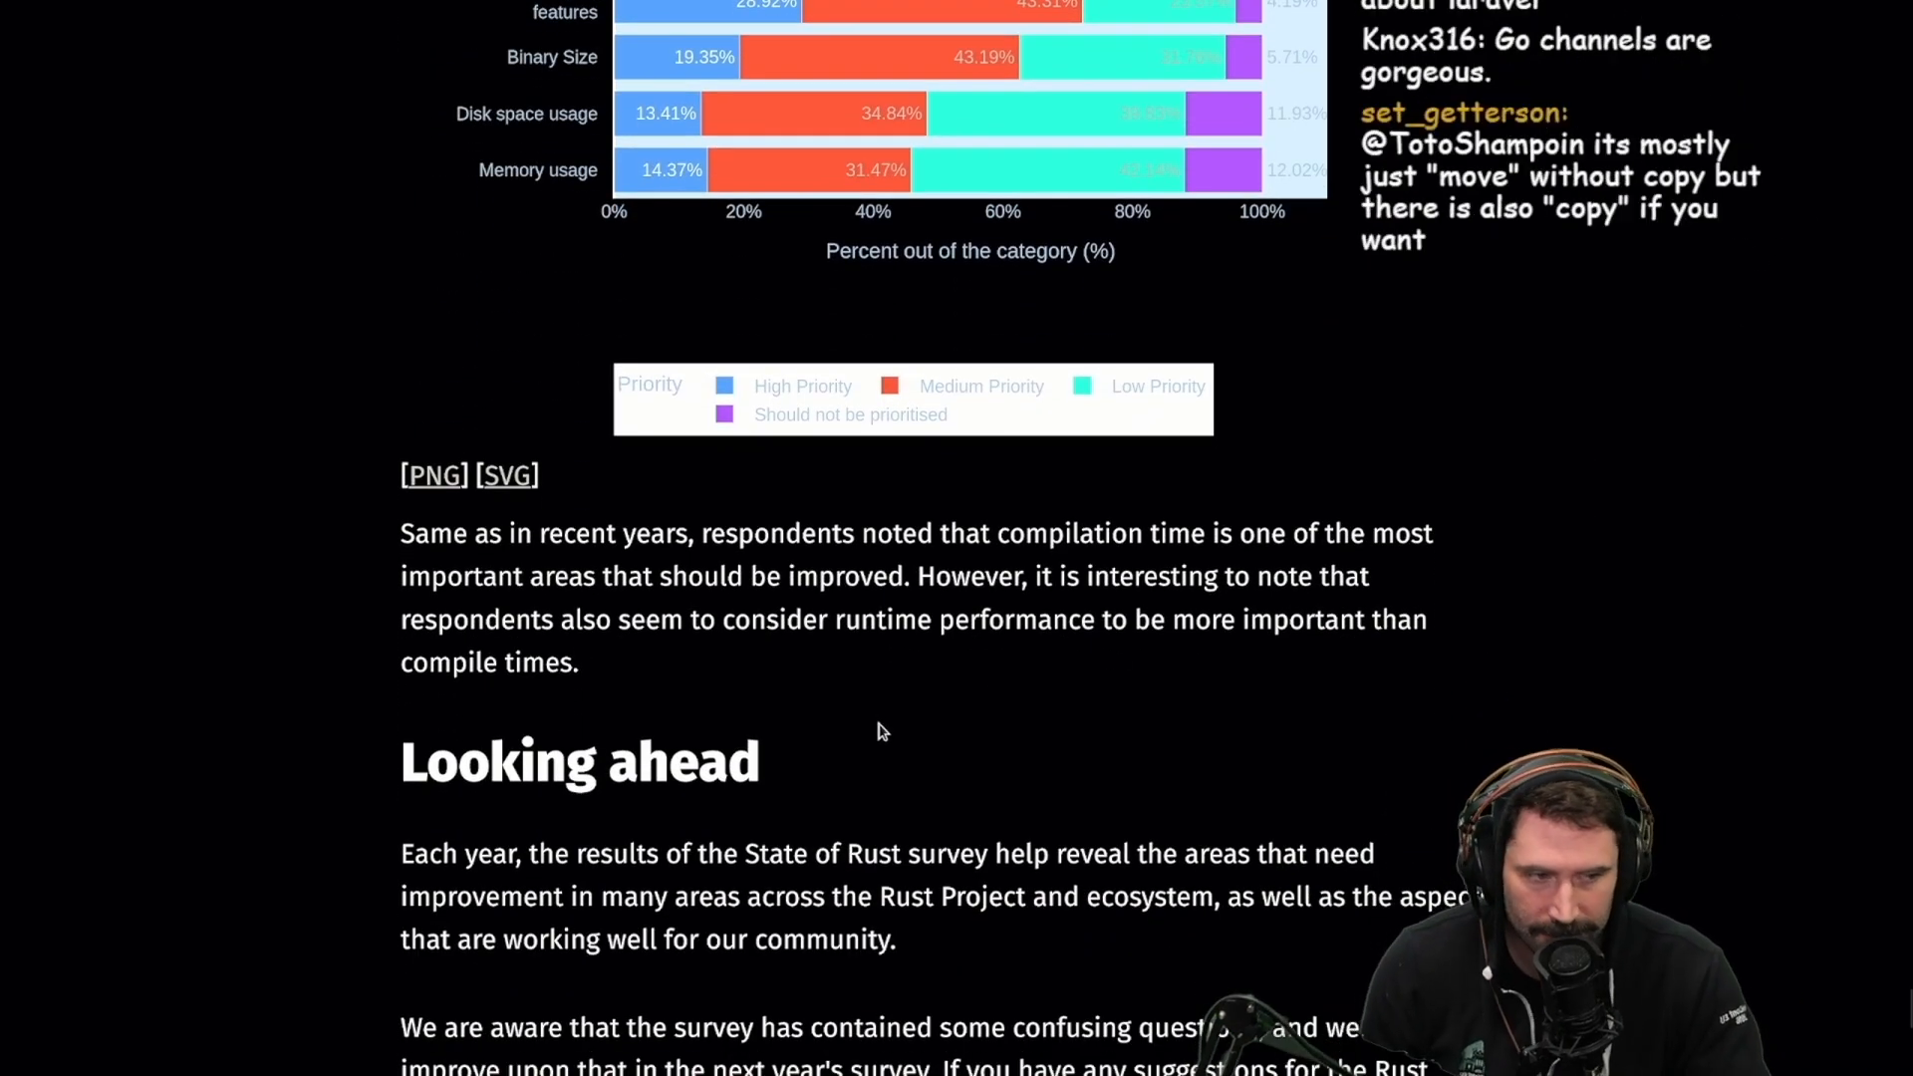